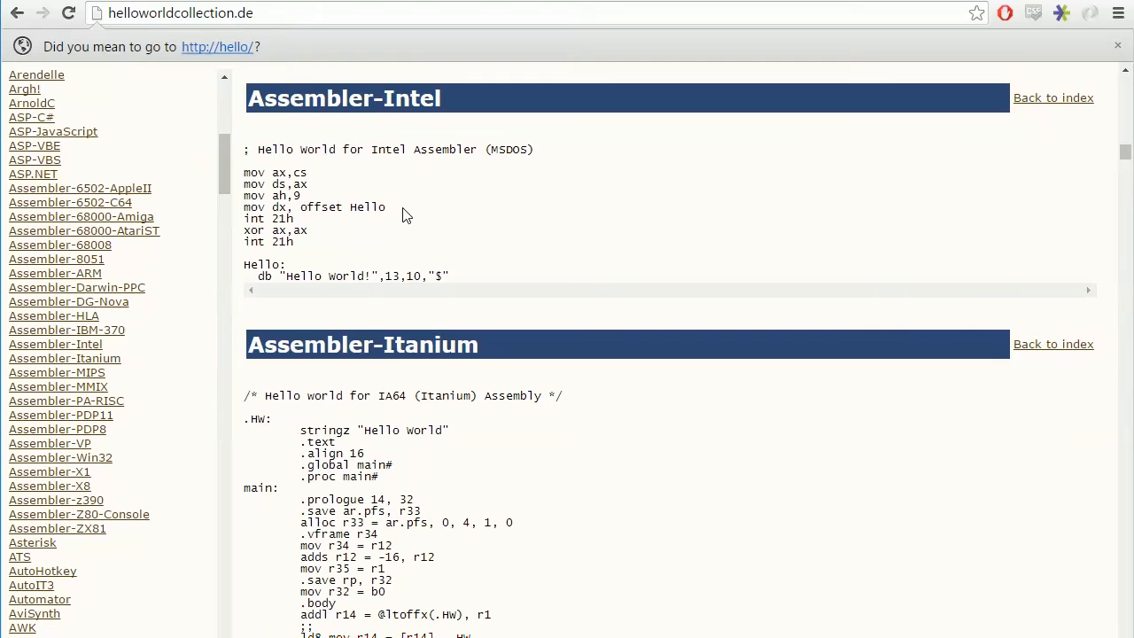
mouse_move(351, 230)
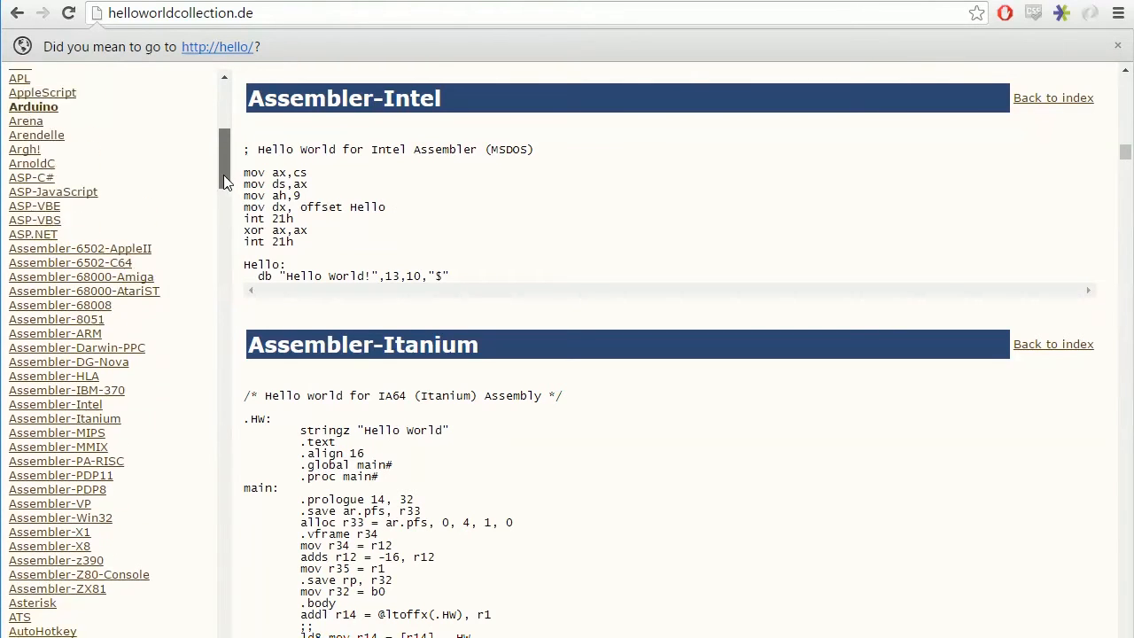
Scroll the left language index down to J and back up to the C/C++ section
scroll(down, 3)
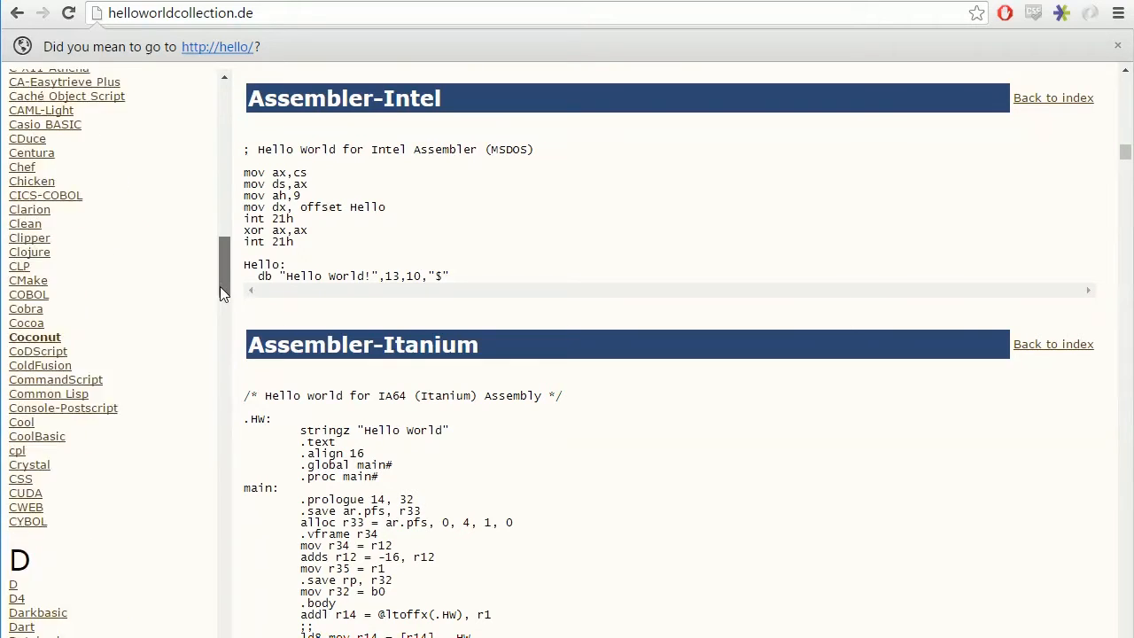
scroll(down, 3)
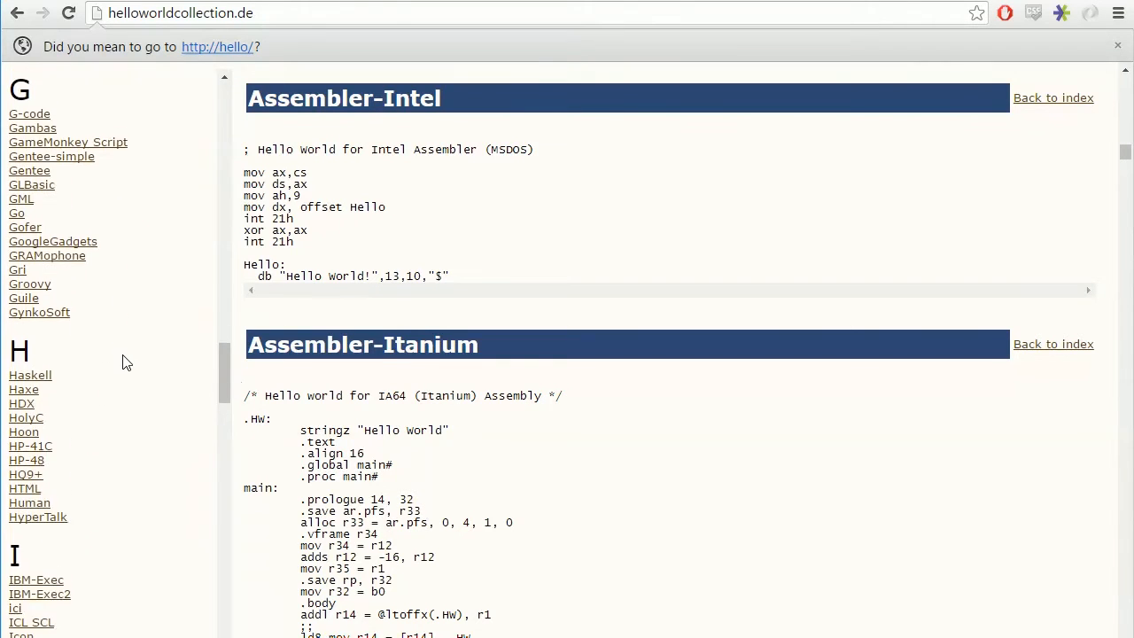
scroll(down, 3)
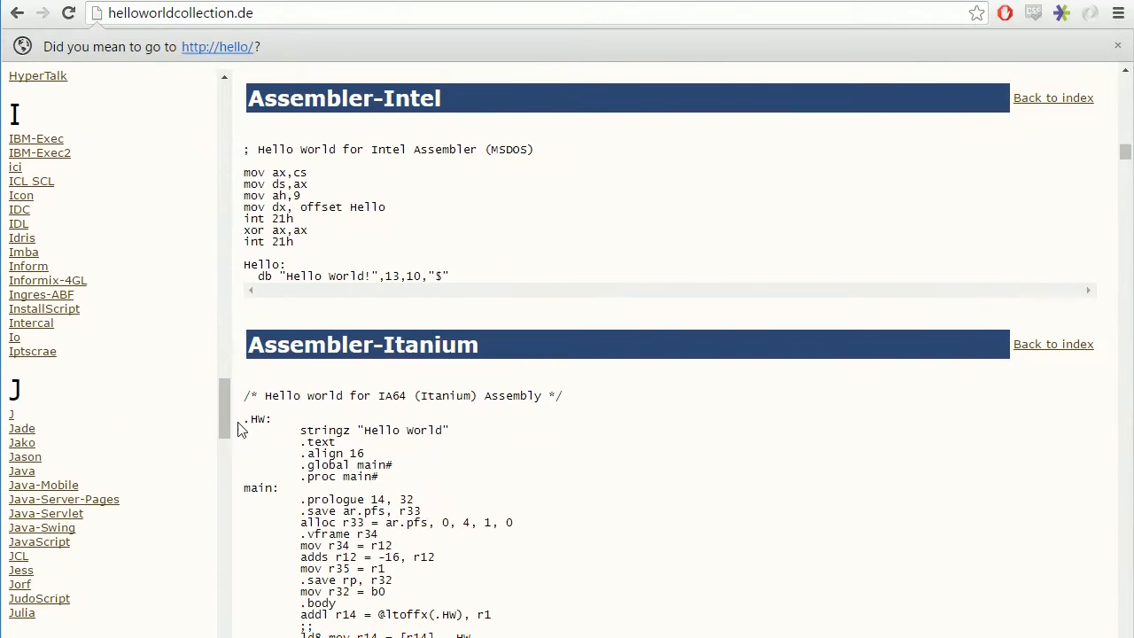
scroll(up, 3)
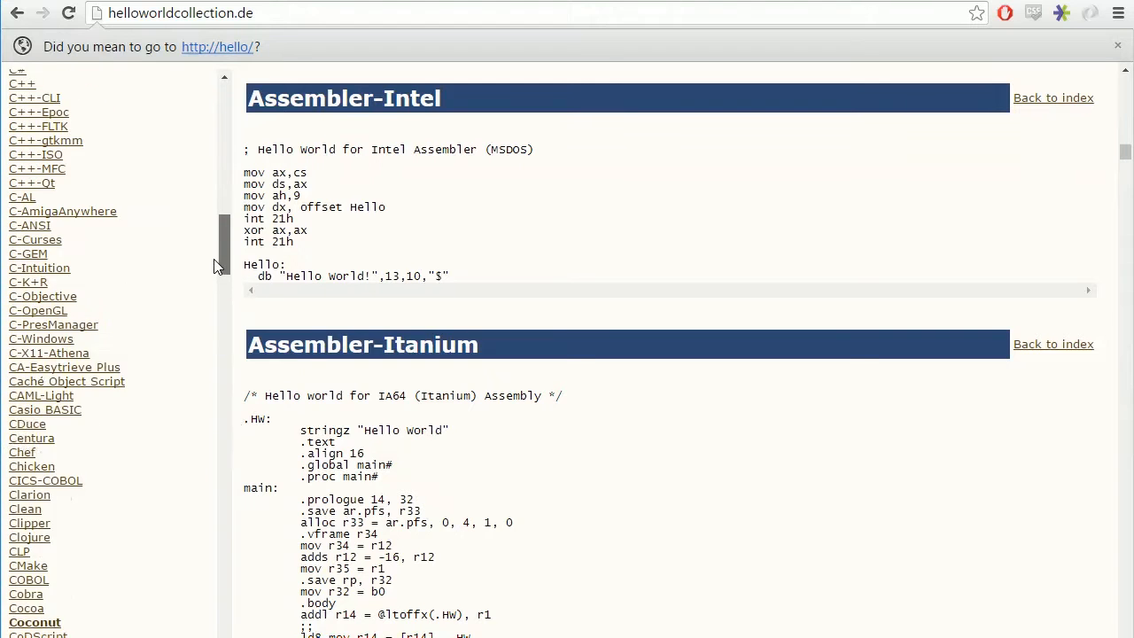
scroll(up, 3)
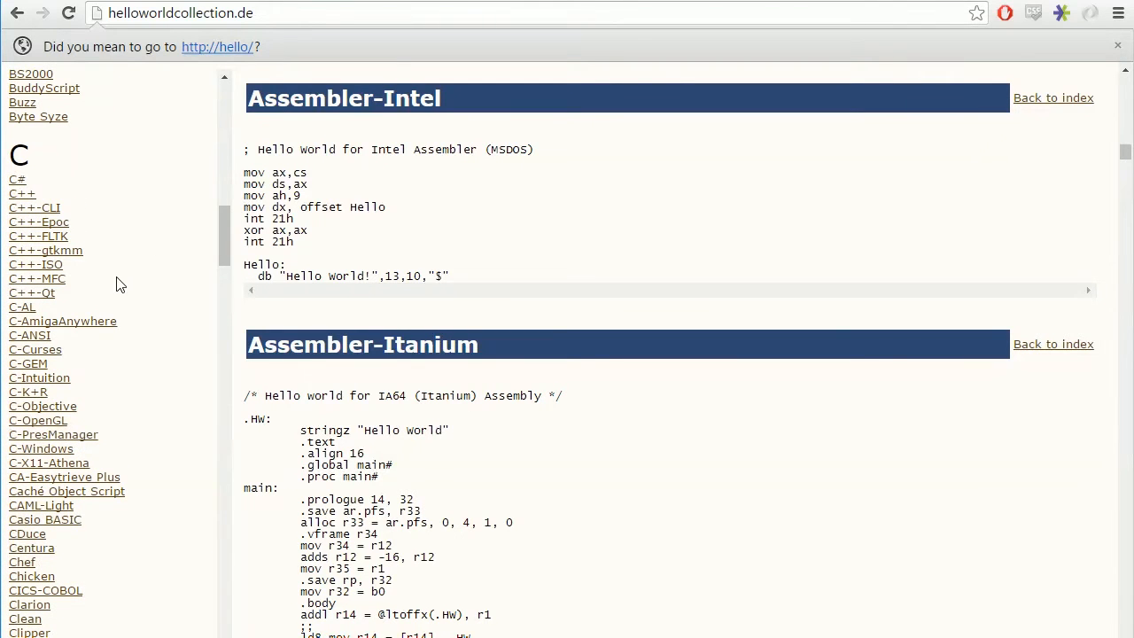
scroll(down, 3)
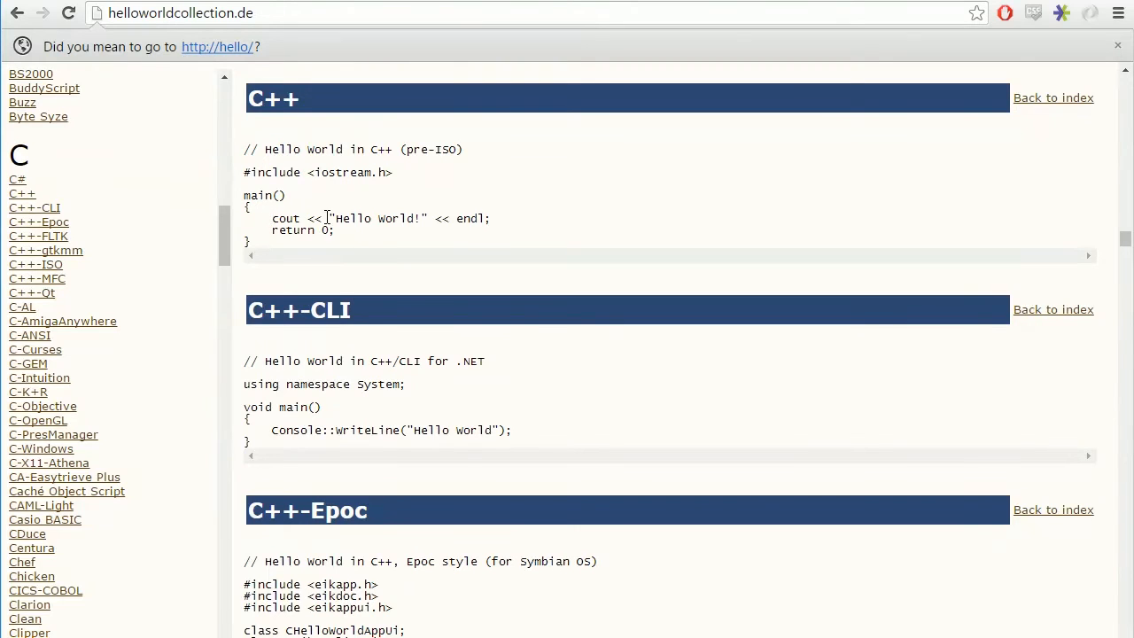
mouse_move(257, 246)
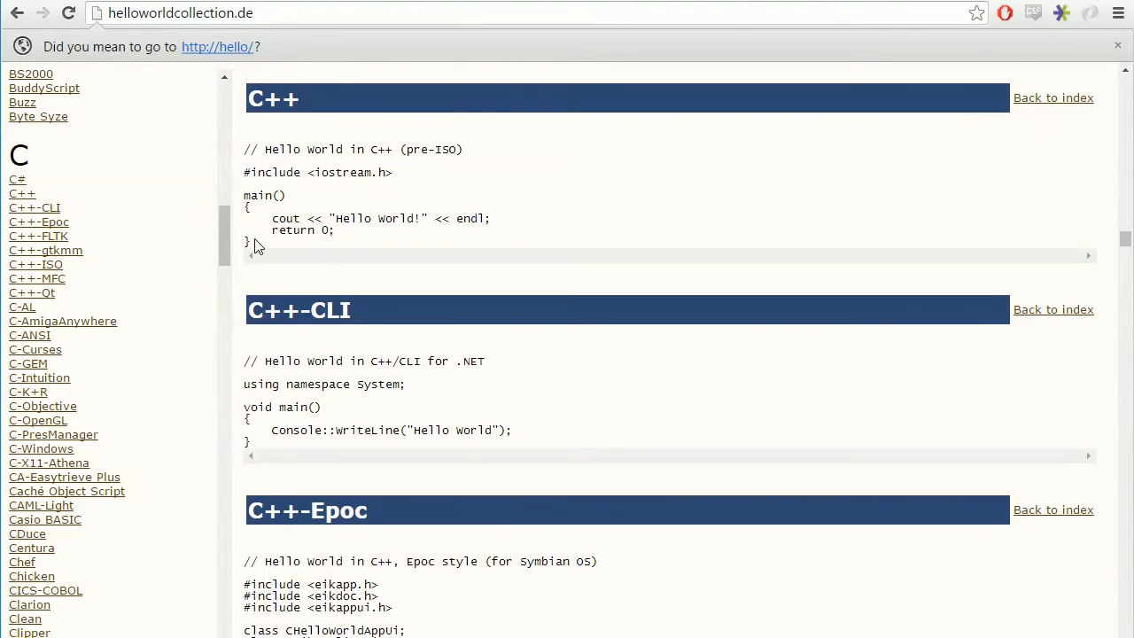
mouse_move(273, 255)
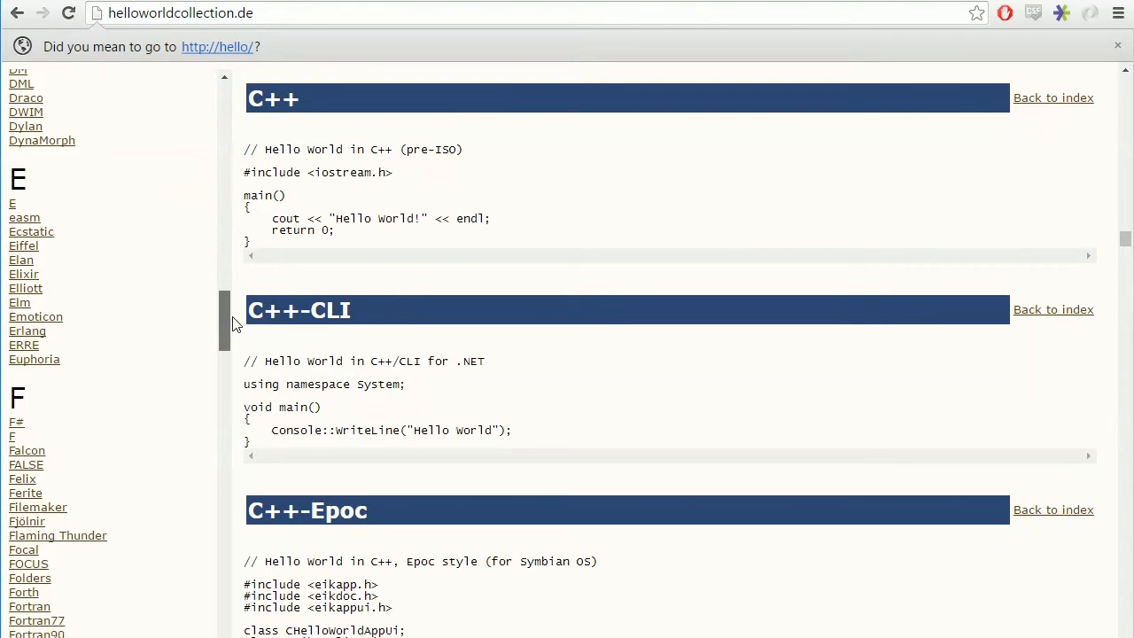
Scroll the language index down from C++ to the Java and K entries
scroll(down, 3)
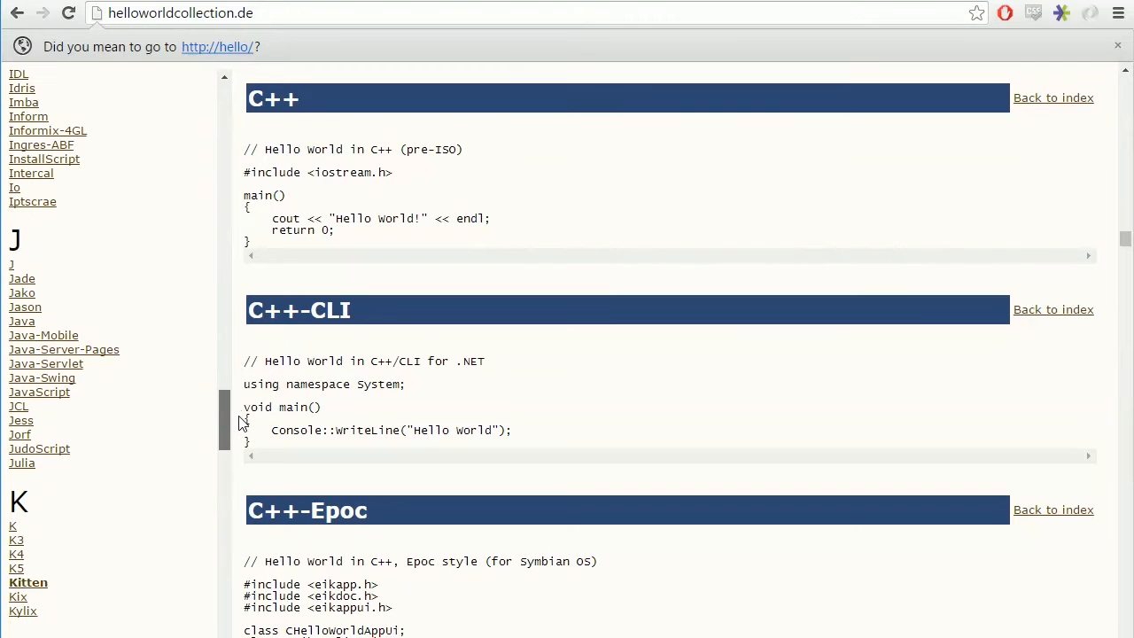
scroll(down, 3)
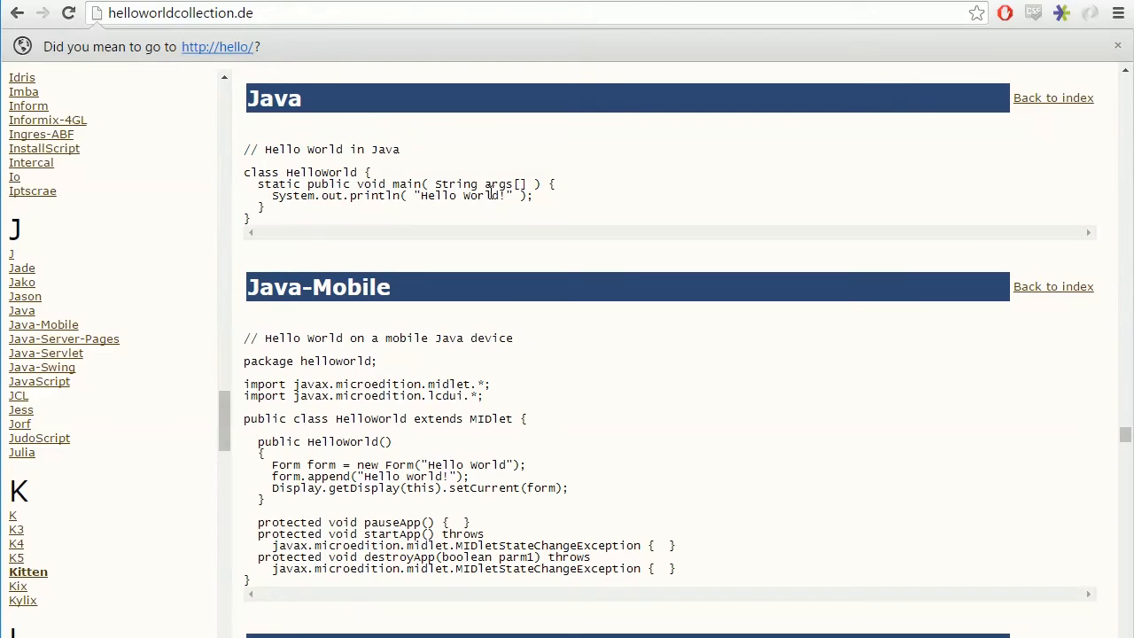
mouse_move(195, 310)
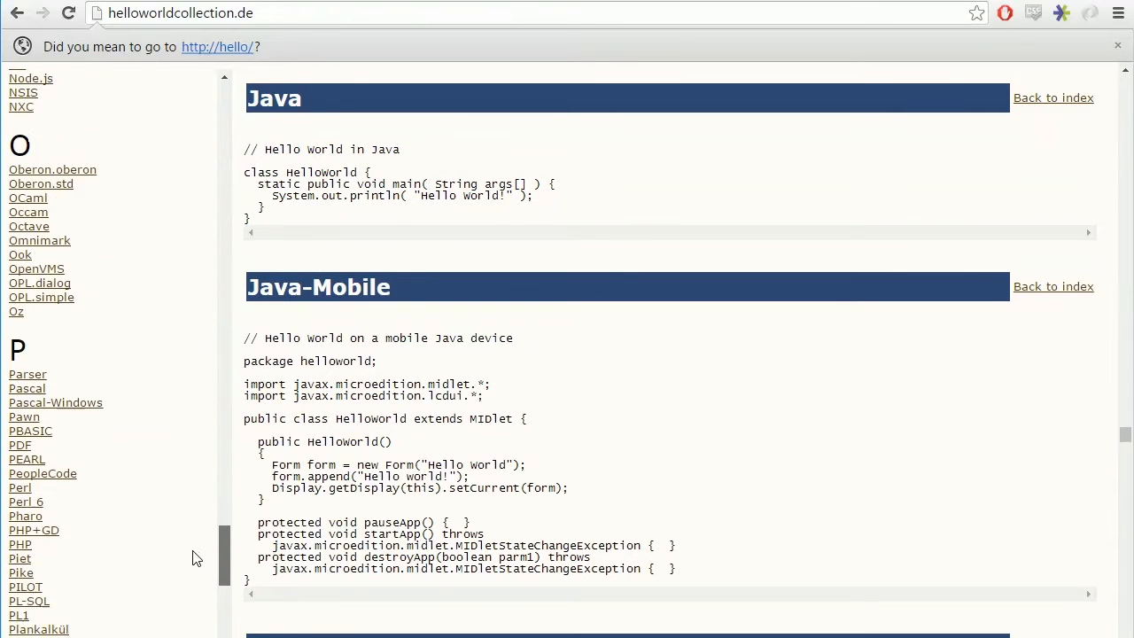
Scroll the index frame down to the P languages, reaching Python 3, Q and qore
scroll(down, 3)
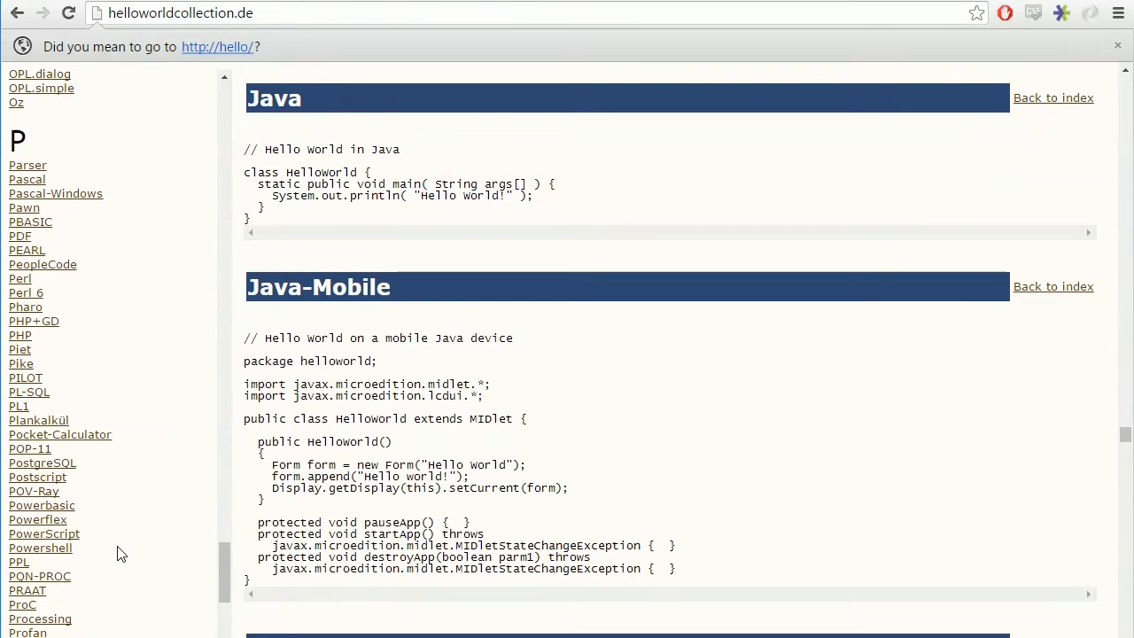
scroll(down, 3)
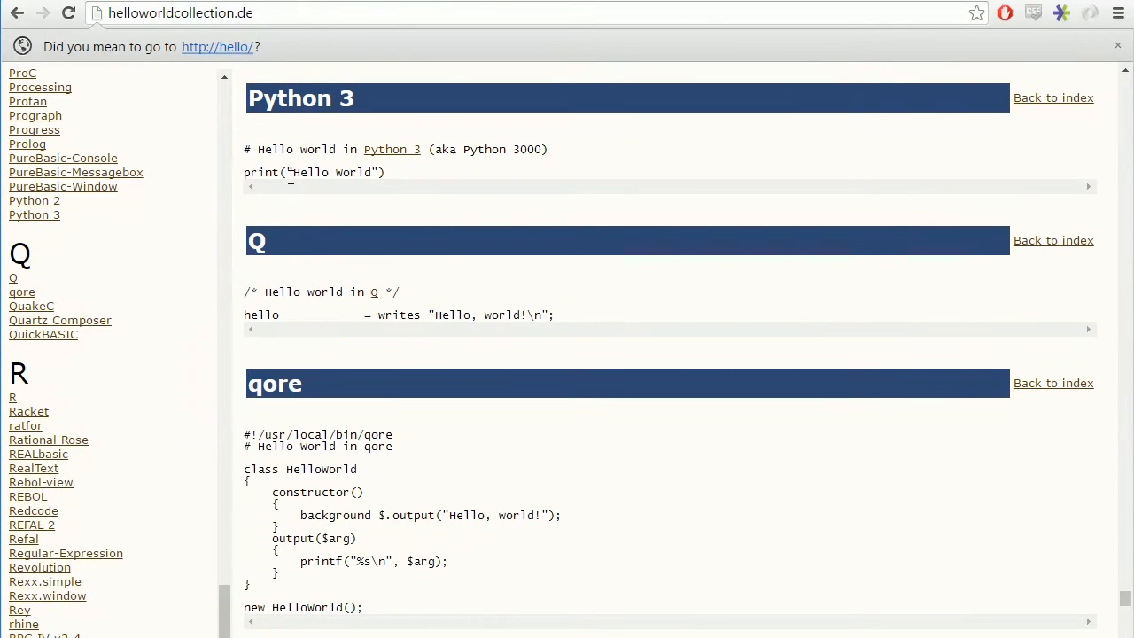
mouse_move(409, 181)
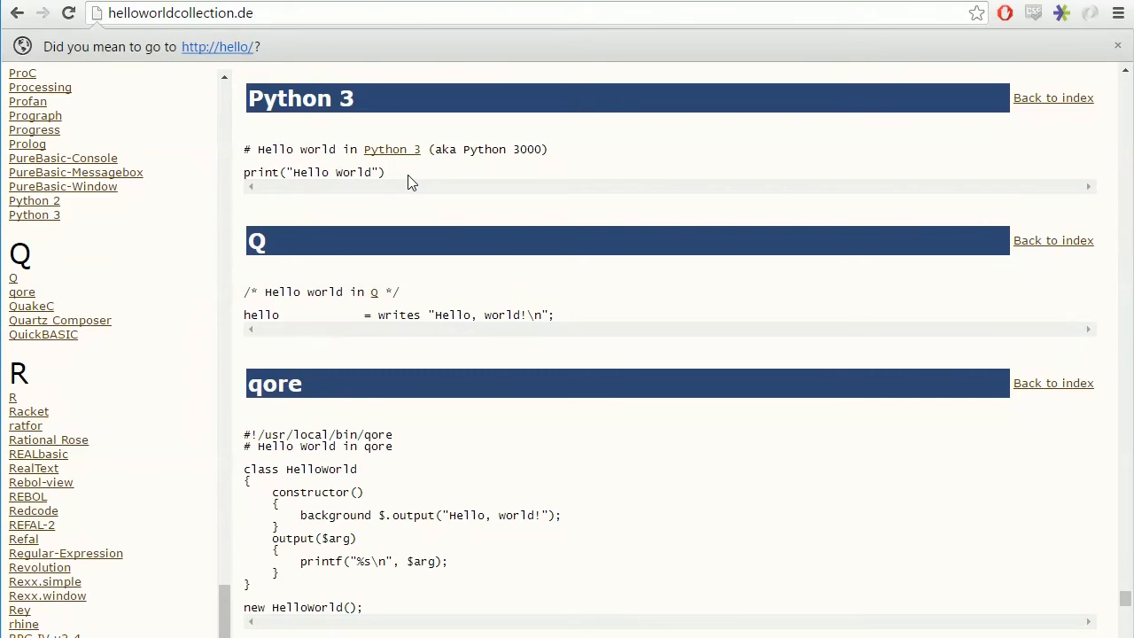
mouse_move(345, 195)
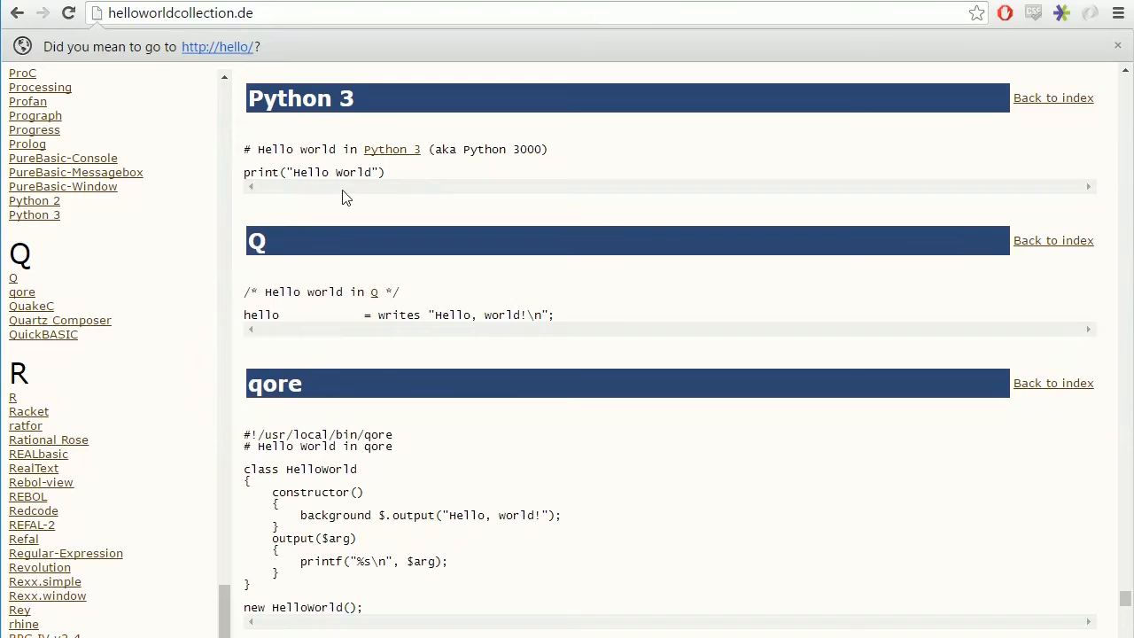
mouse_move(376, 198)
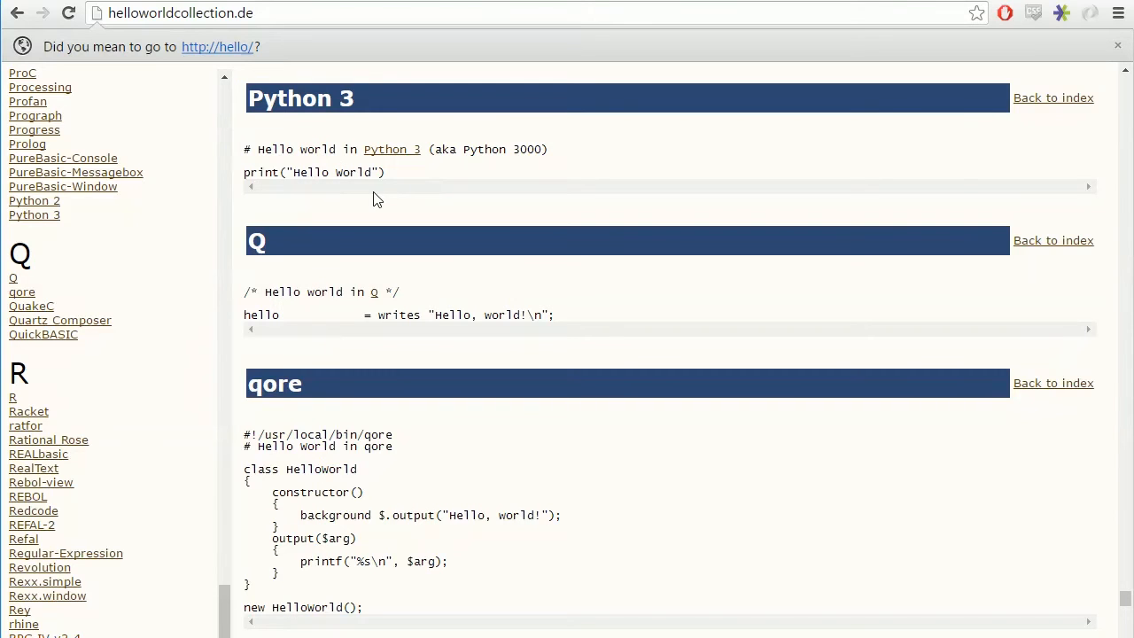
mouse_move(302, 198)
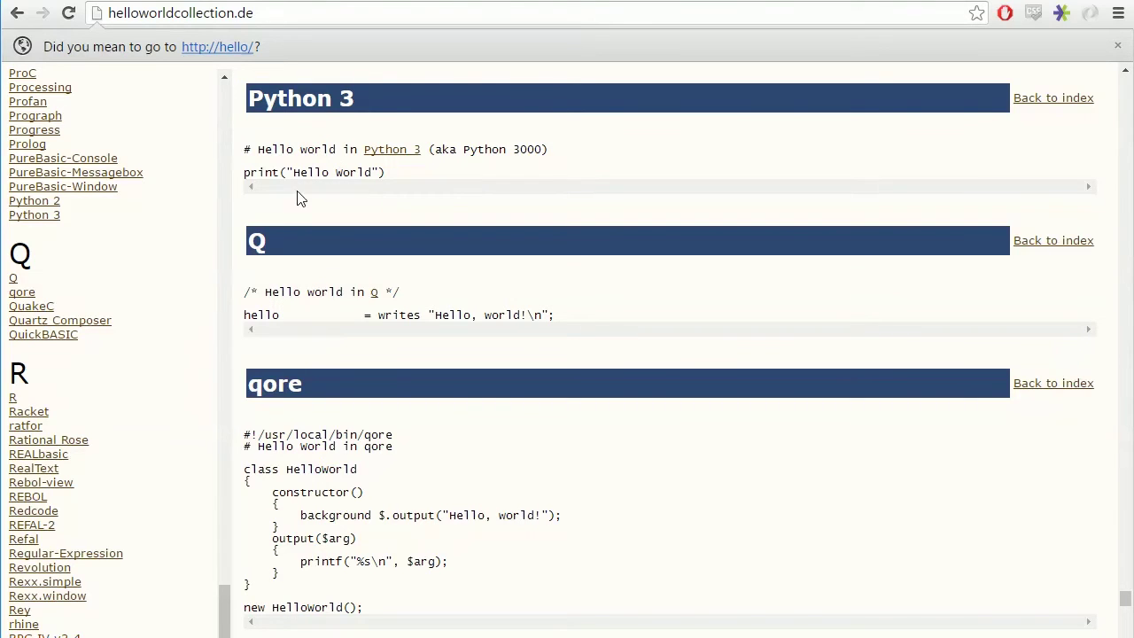
mouse_move(394, 187)
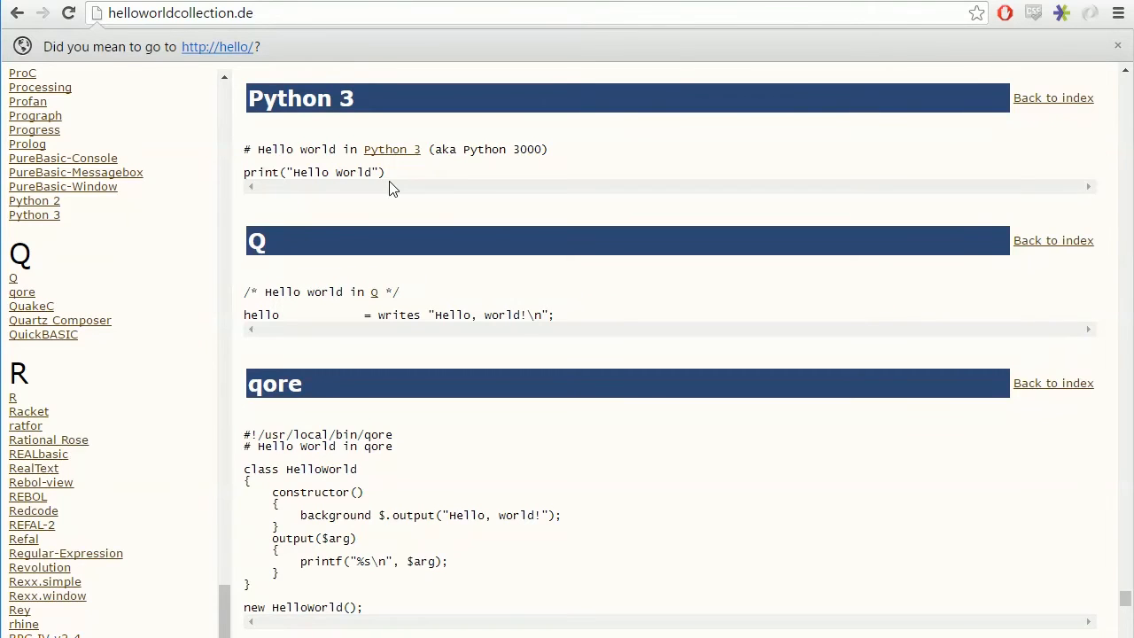
mouse_move(34, 214)
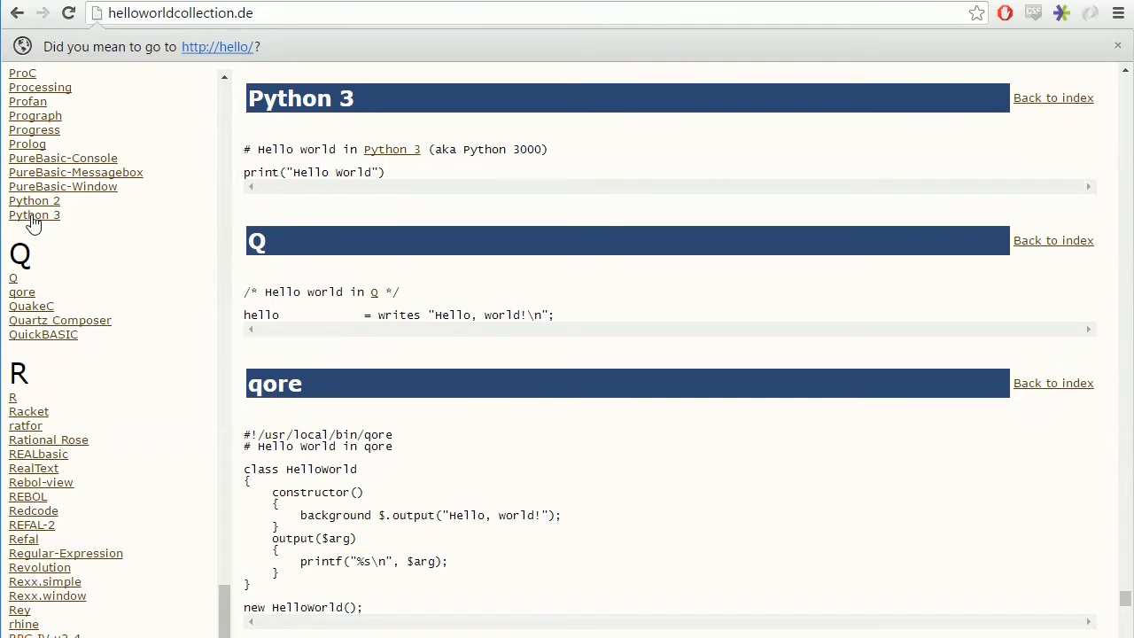
mouse_move(39, 222)
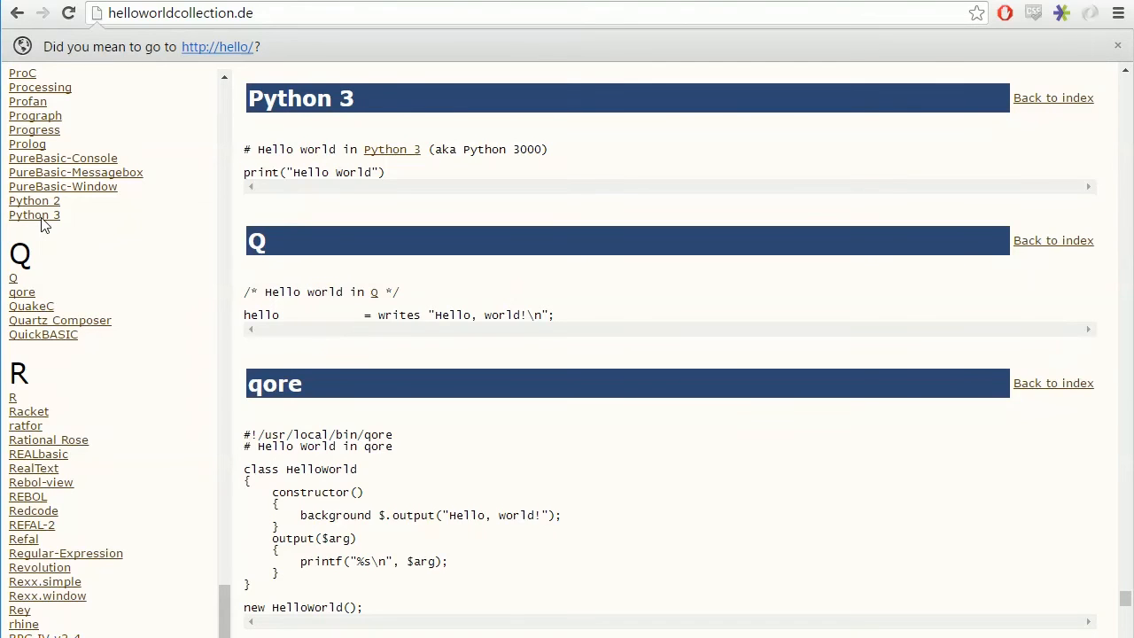
scroll(down, 3)
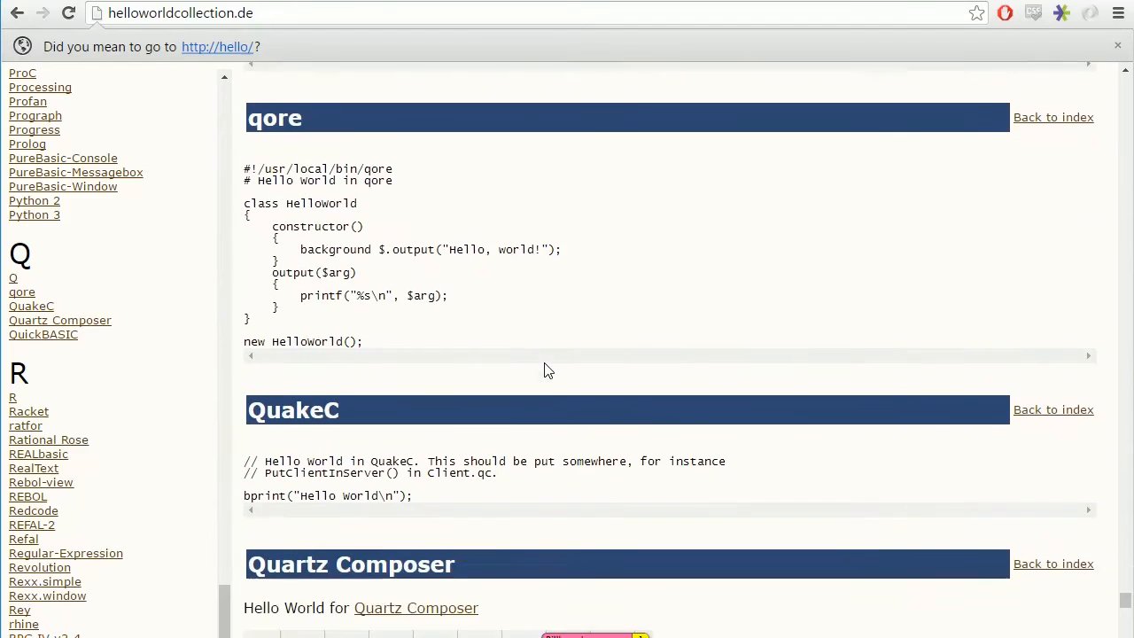
scroll(down, 3)
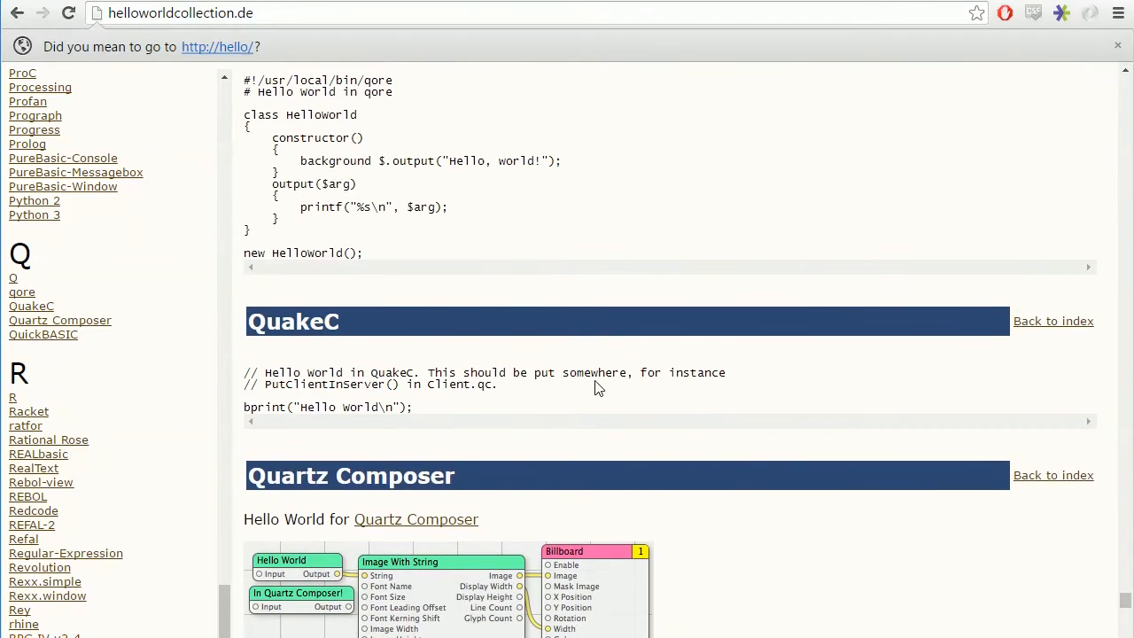
scroll(down, 3)
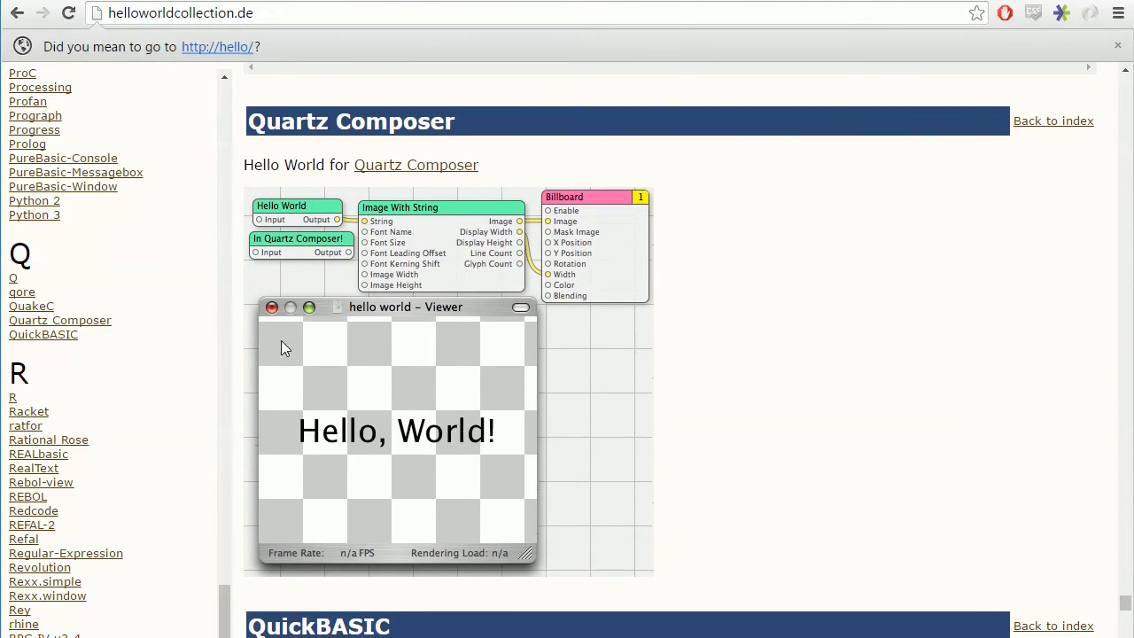
mouse_move(457, 319)
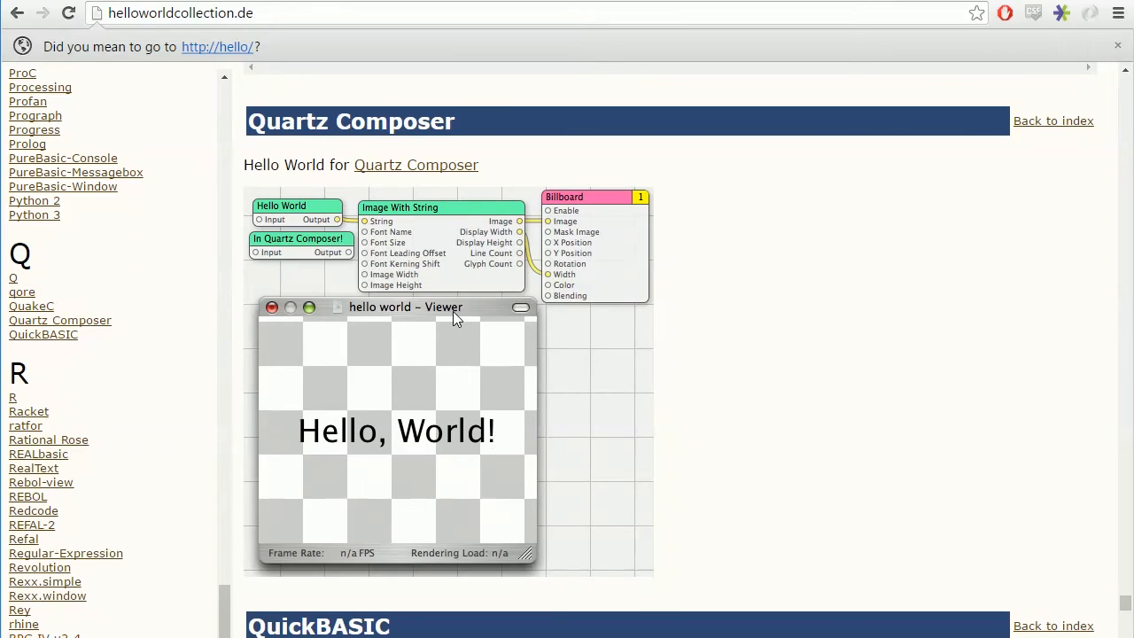
mouse_move(386, 259)
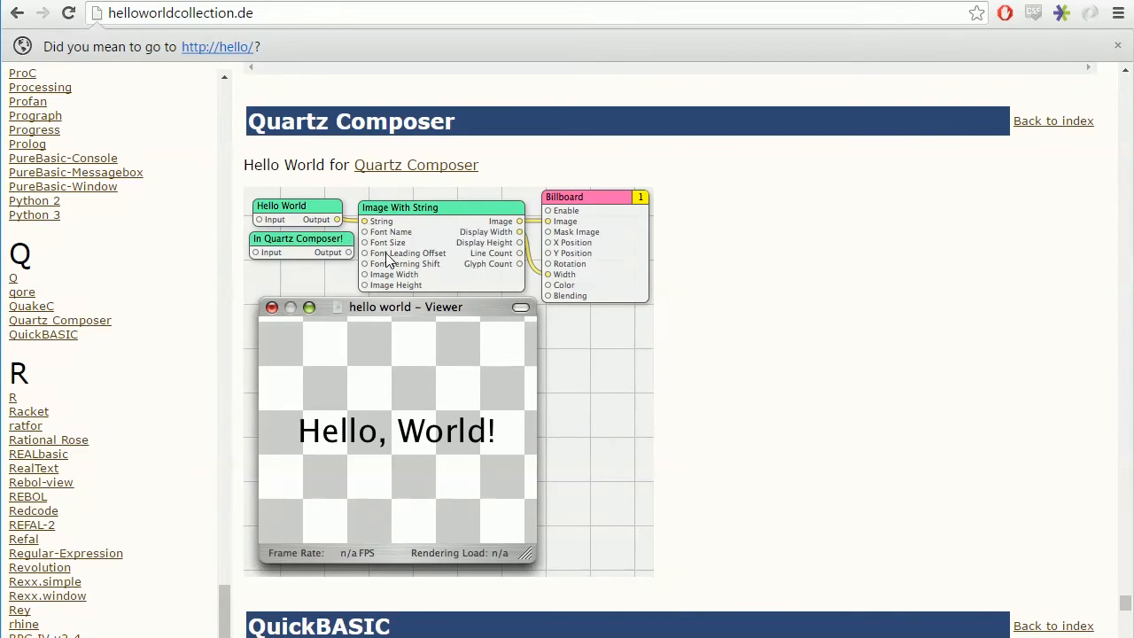
mouse_move(319, 222)
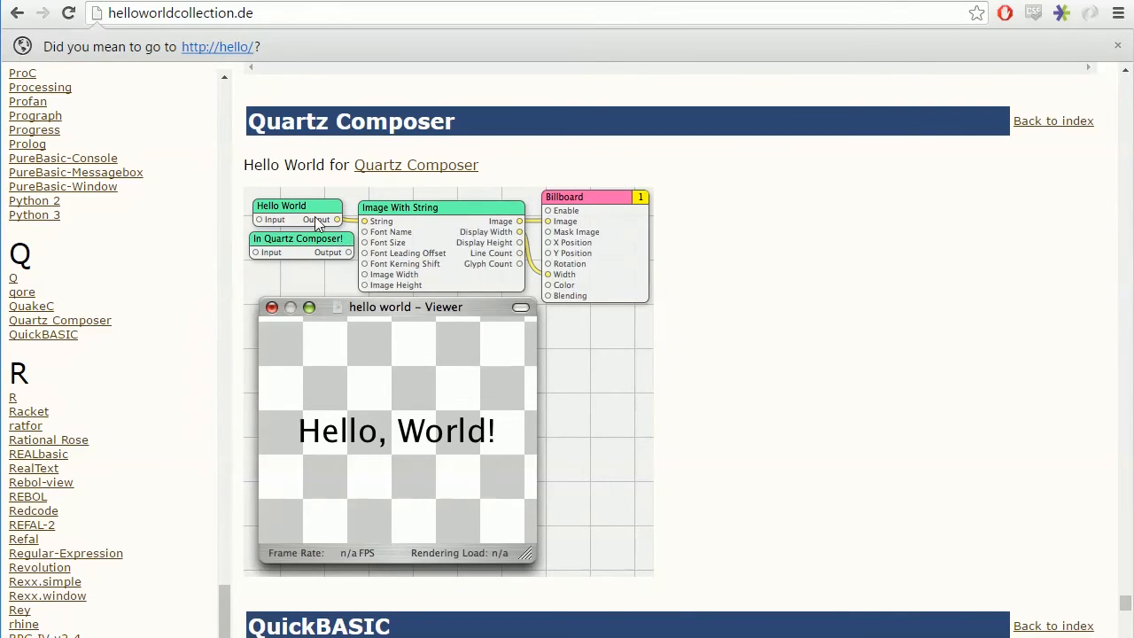
mouse_move(454, 439)
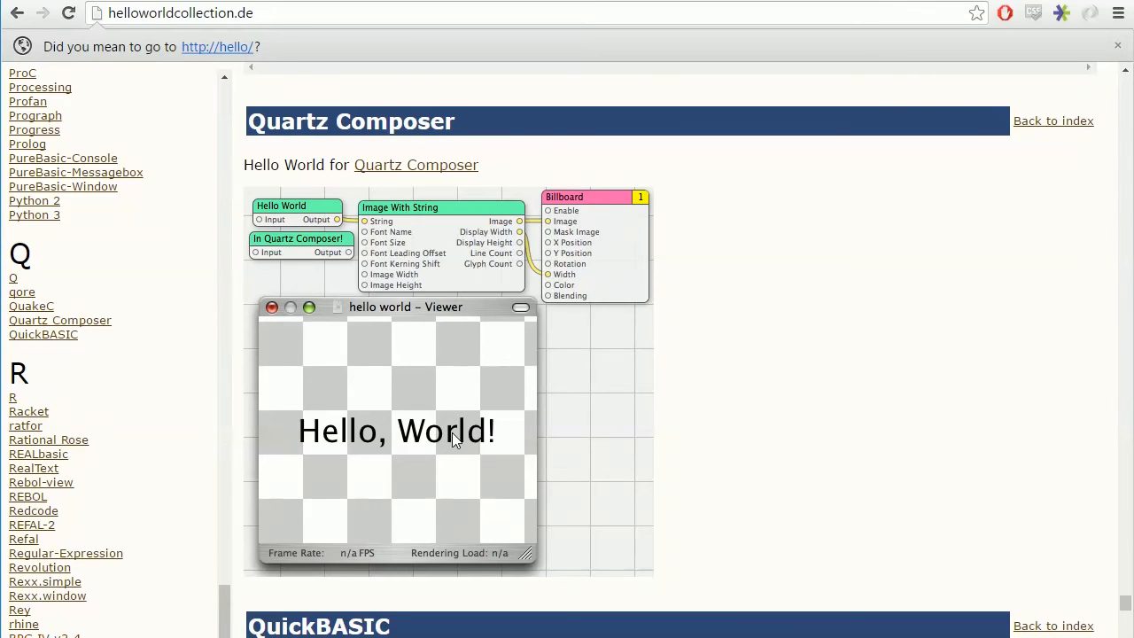
mouse_move(647, 374)
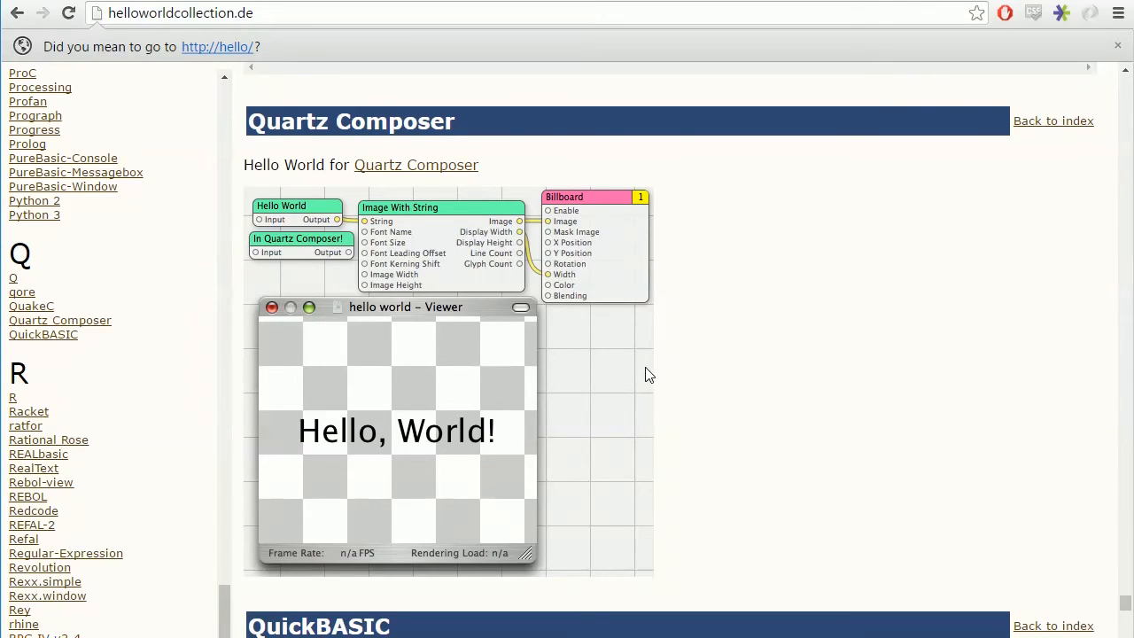
mouse_move(355, 340)
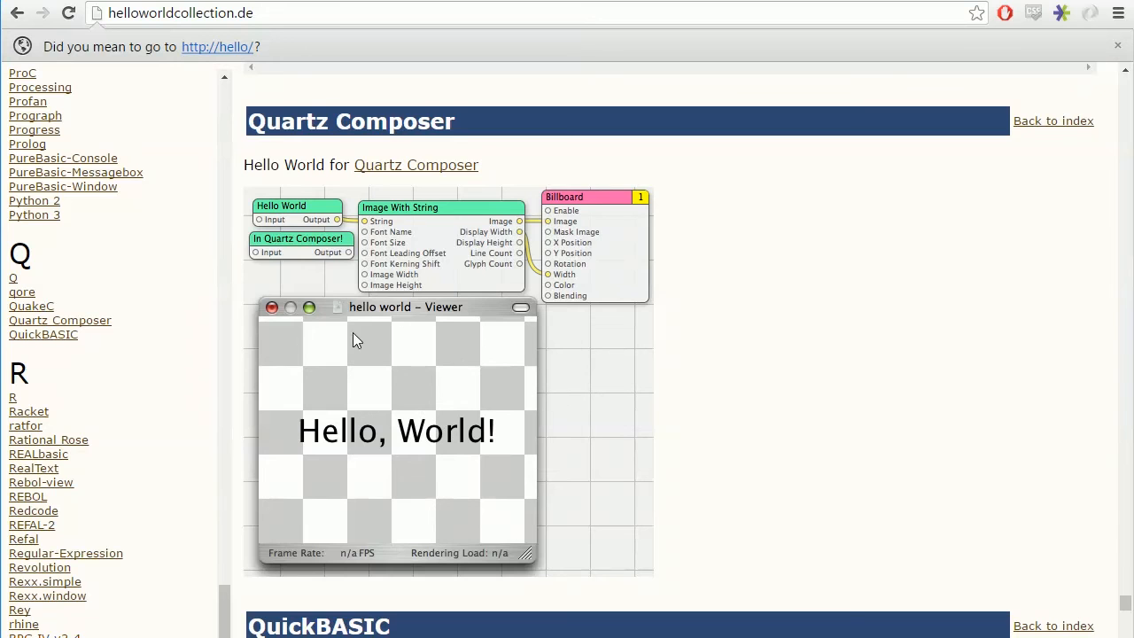
mouse_move(504, 469)
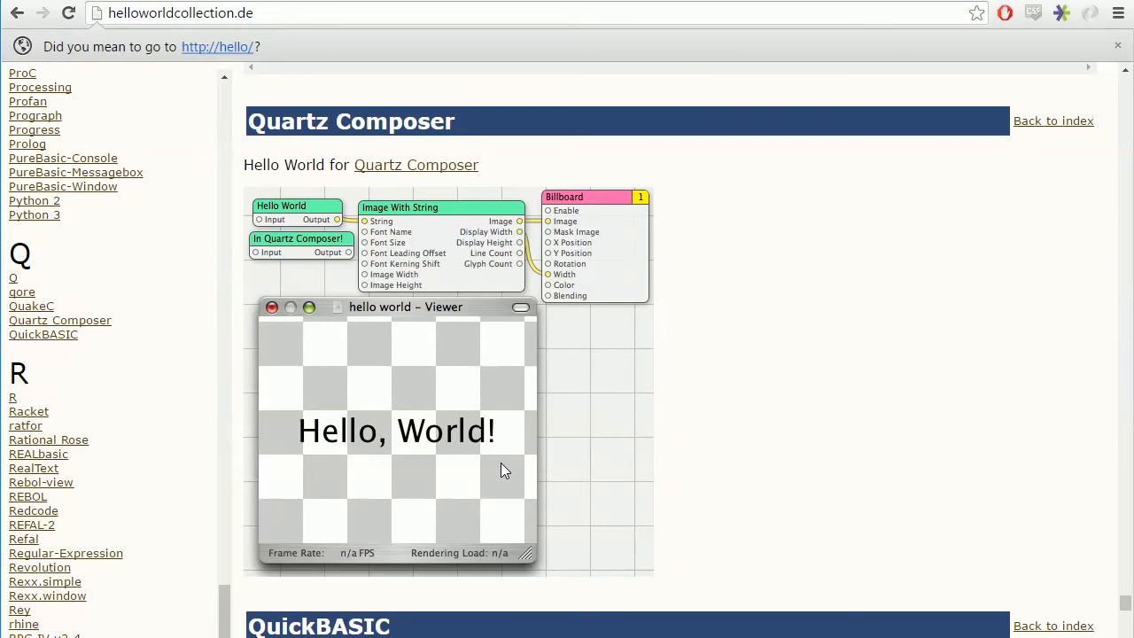
scroll(down, 3)
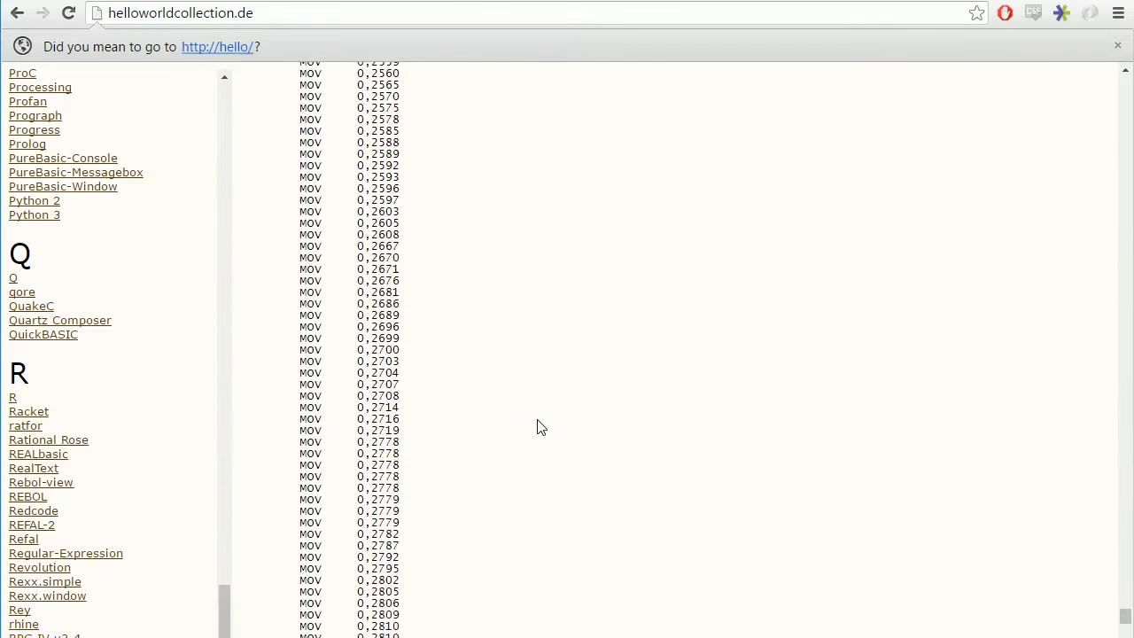
Scroll the page past REBOL to show the end of the Redcode listing and REFAL-2
scroll(down, 3)
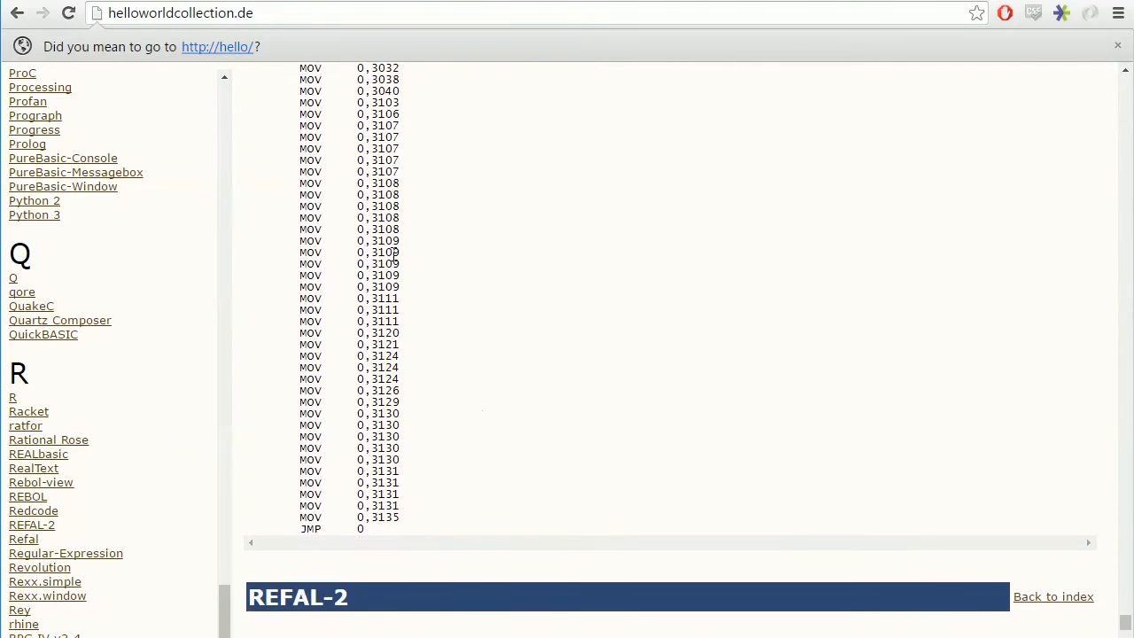
scroll(up, 3)
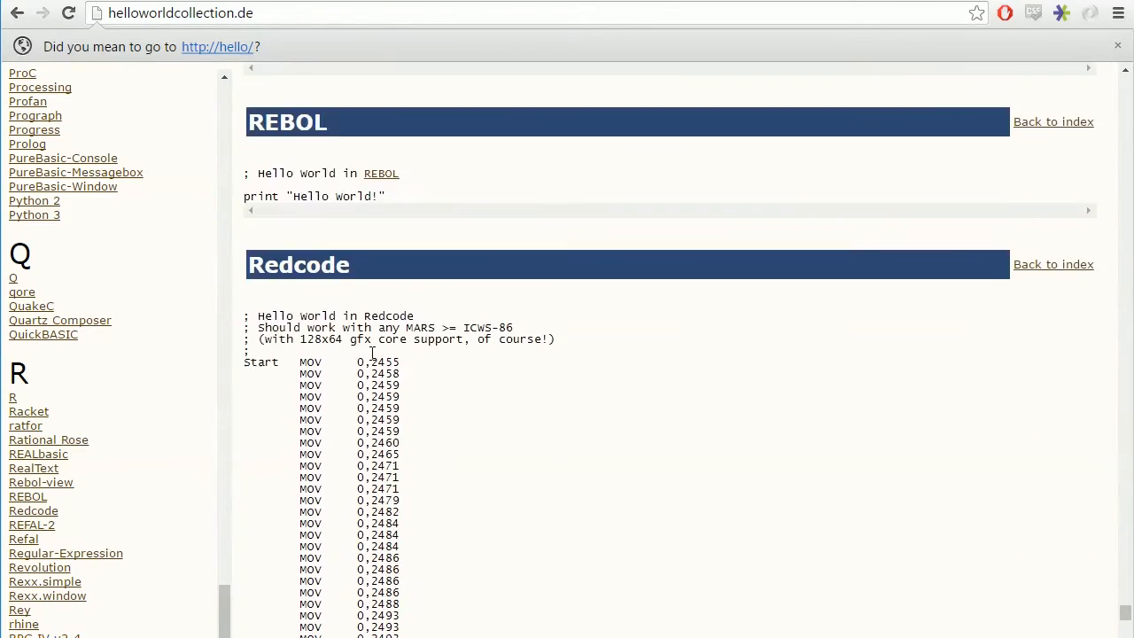
scroll(up, 3)
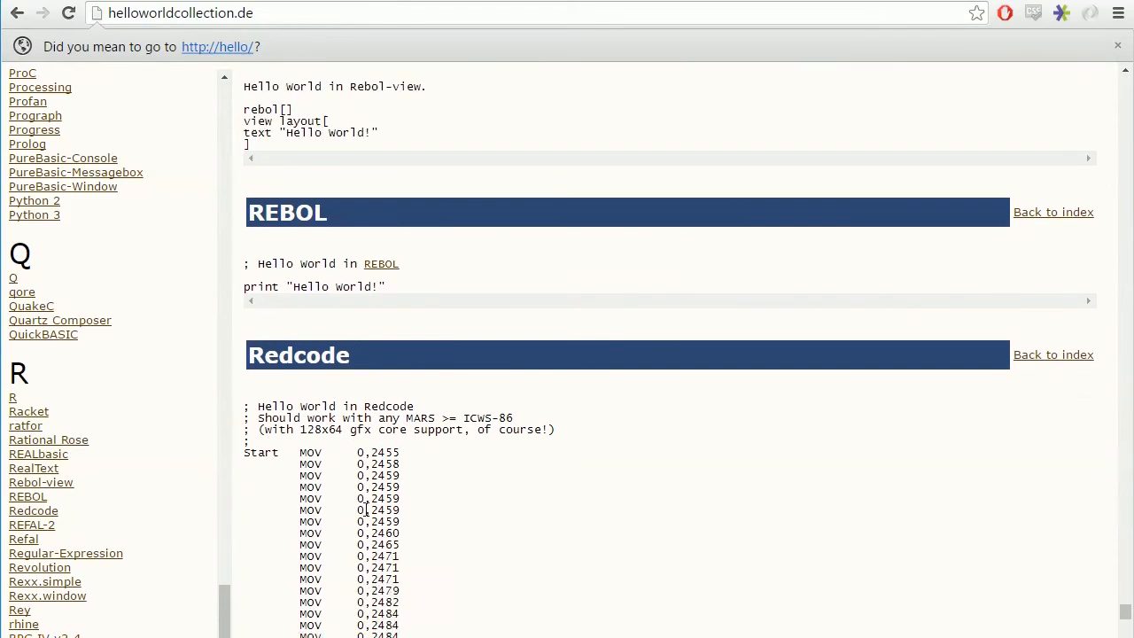
scroll(down, 3)
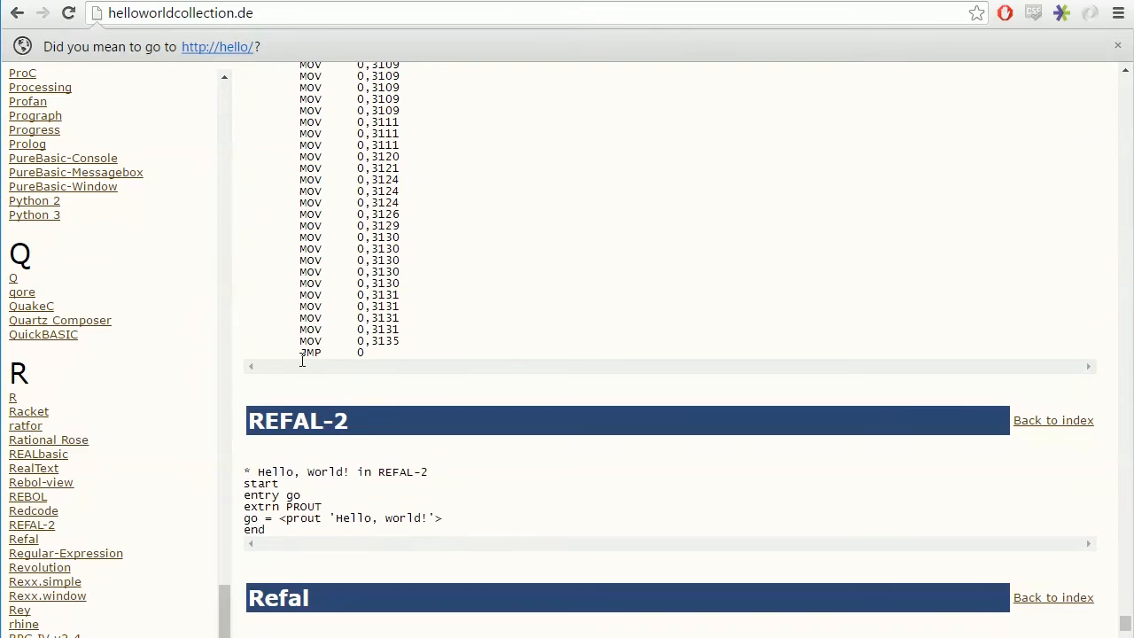
scroll(up, 3)
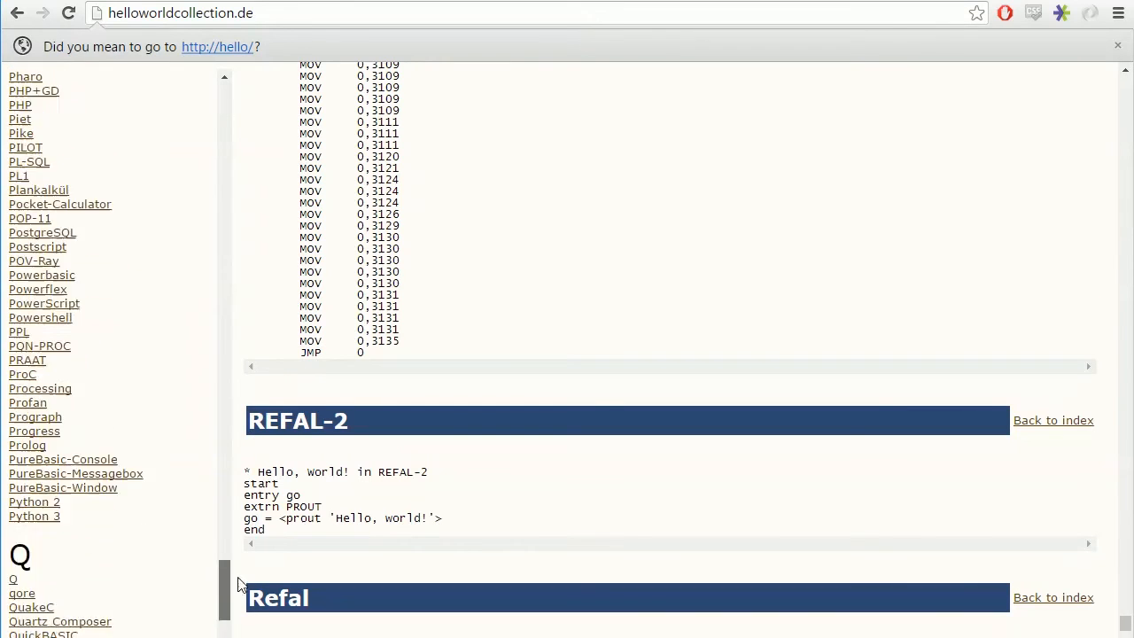
Scroll the index up to the Assembler entries and select Assembler-Intel
scroll(up, 3)
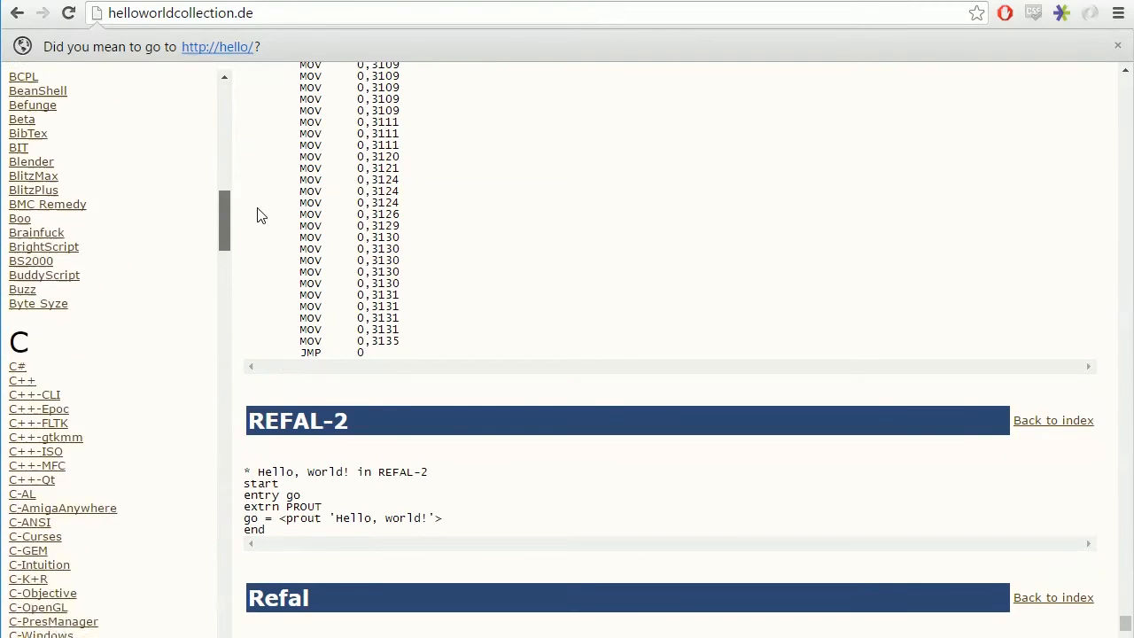
scroll(up, 3)
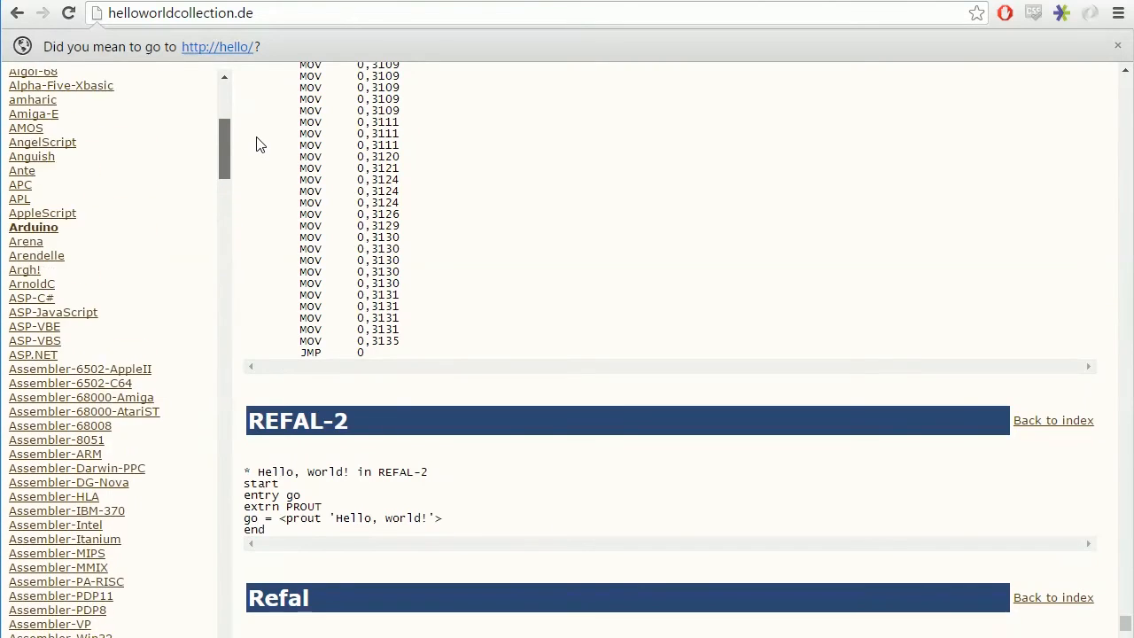
scroll(down, 3)
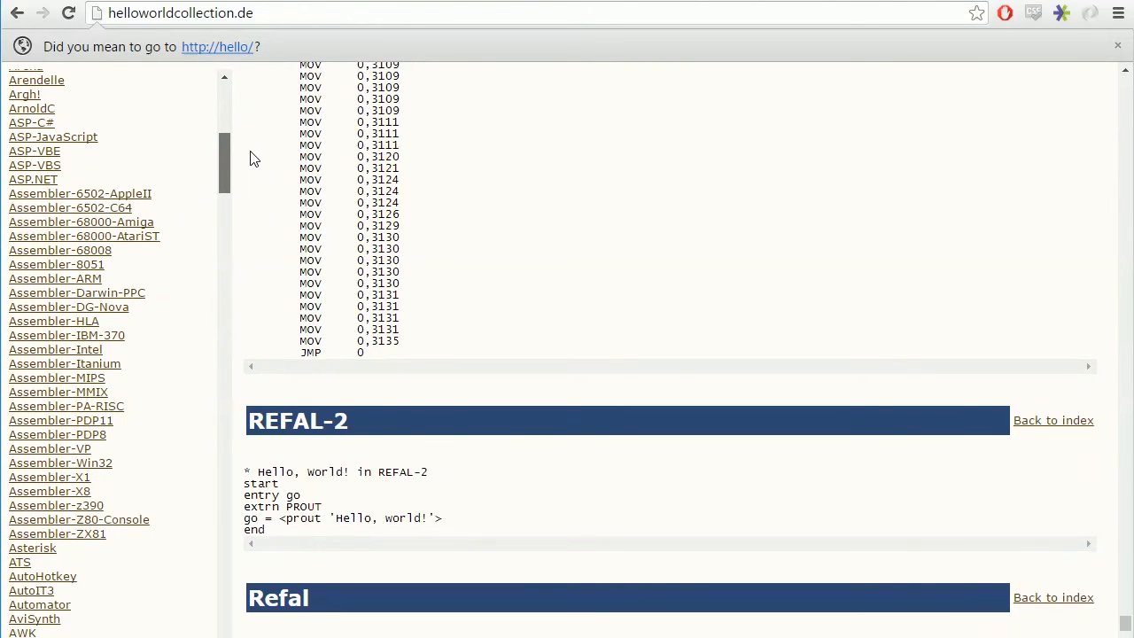
scroll(up, 3)
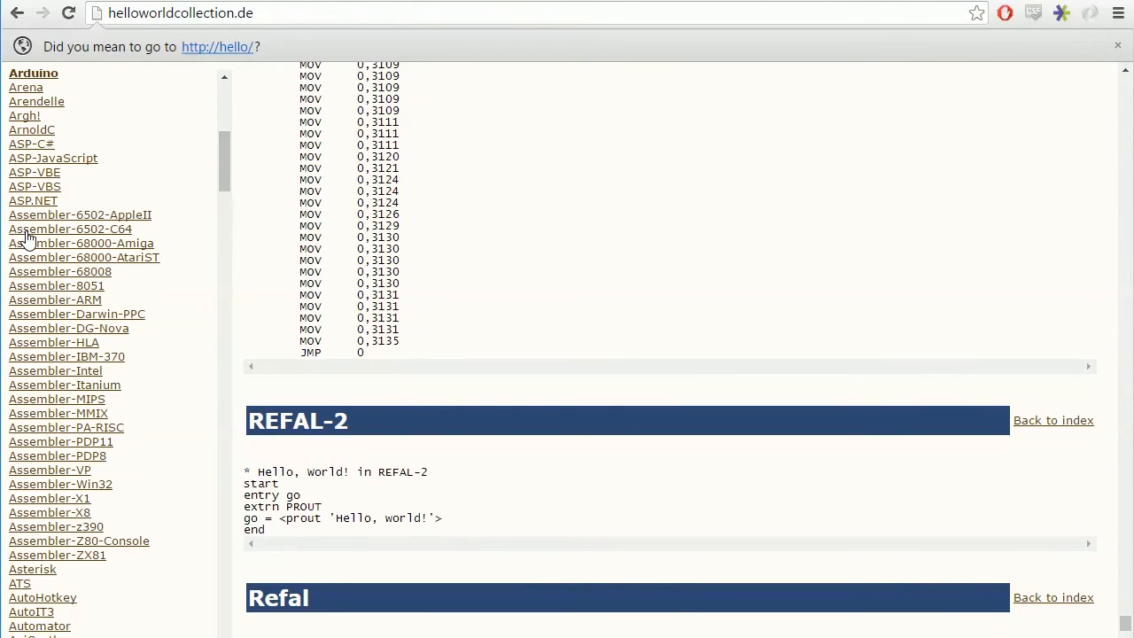
mouse_move(70, 381)
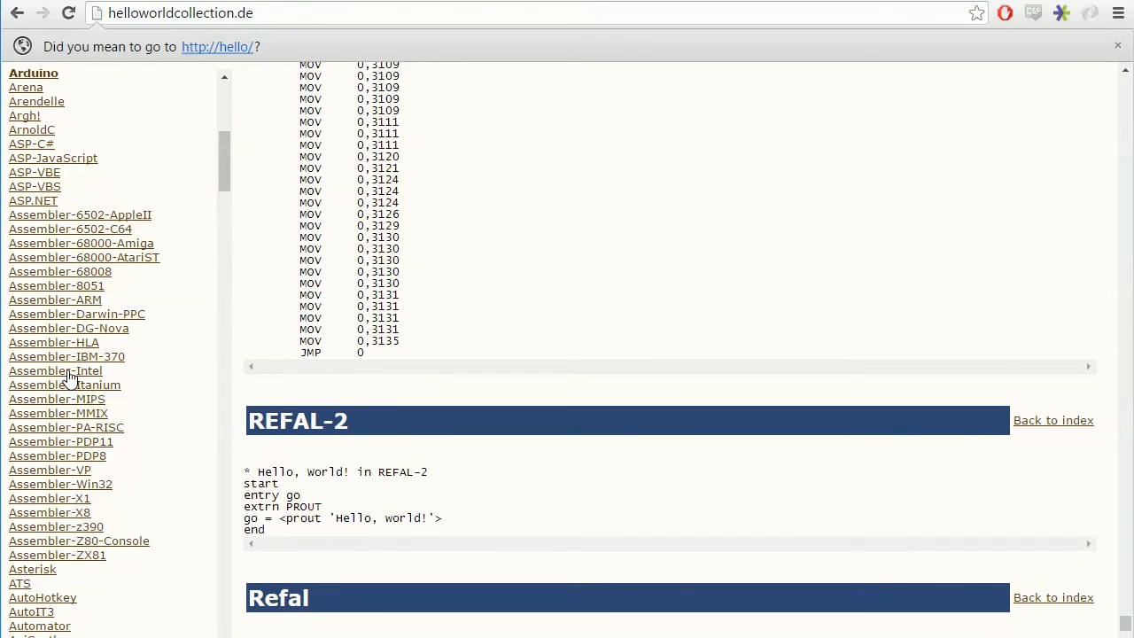
click(55, 370)
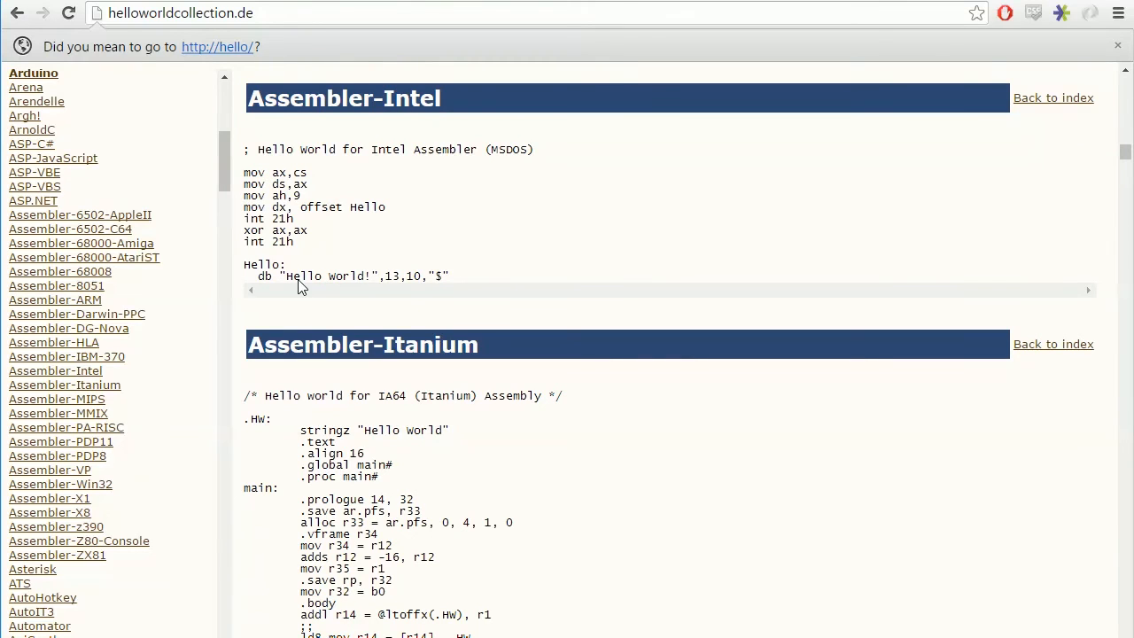
mouse_move(298, 206)
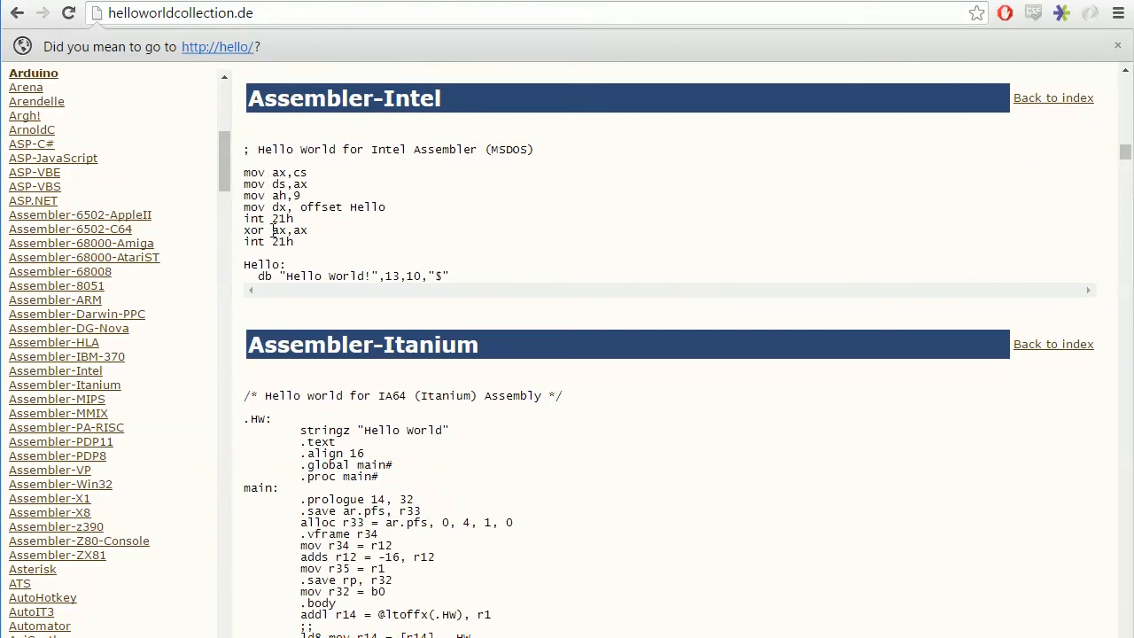
mouse_move(419, 273)
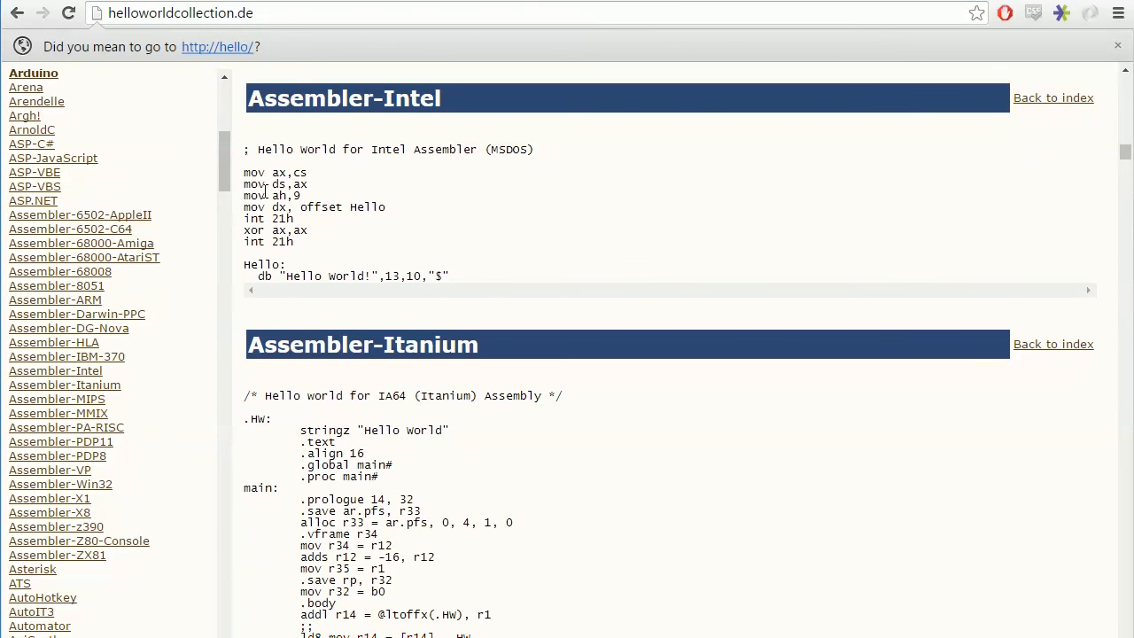
Scroll down through the Itanium, MIPS, PA-RISC and PDP8 listings to Assembler-VP
scroll(down, 3)
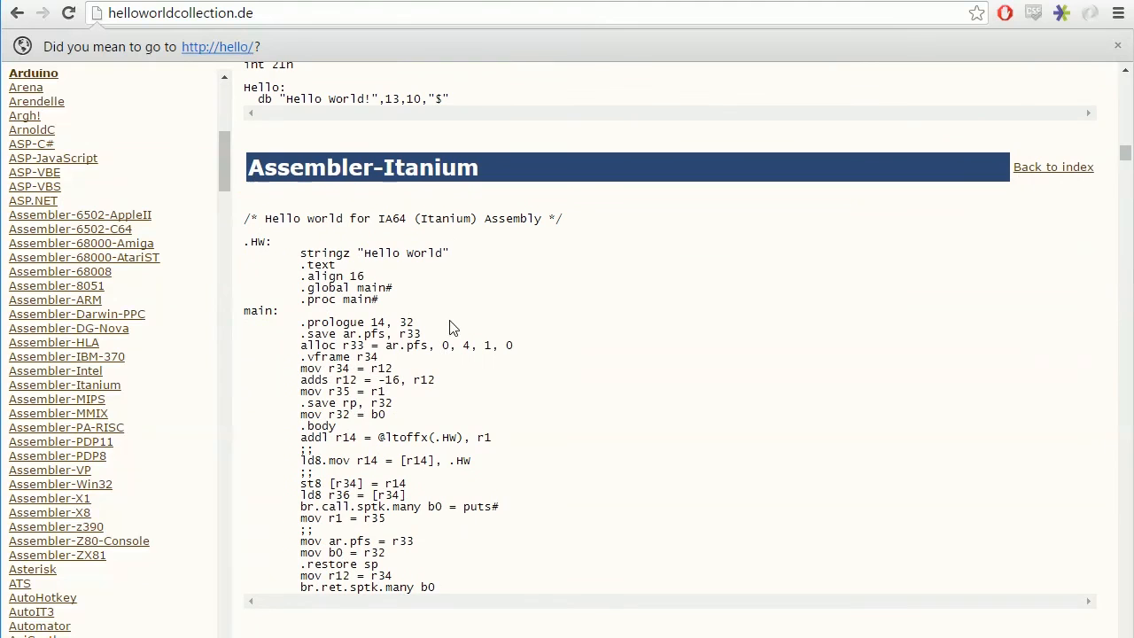
scroll(down, 3)
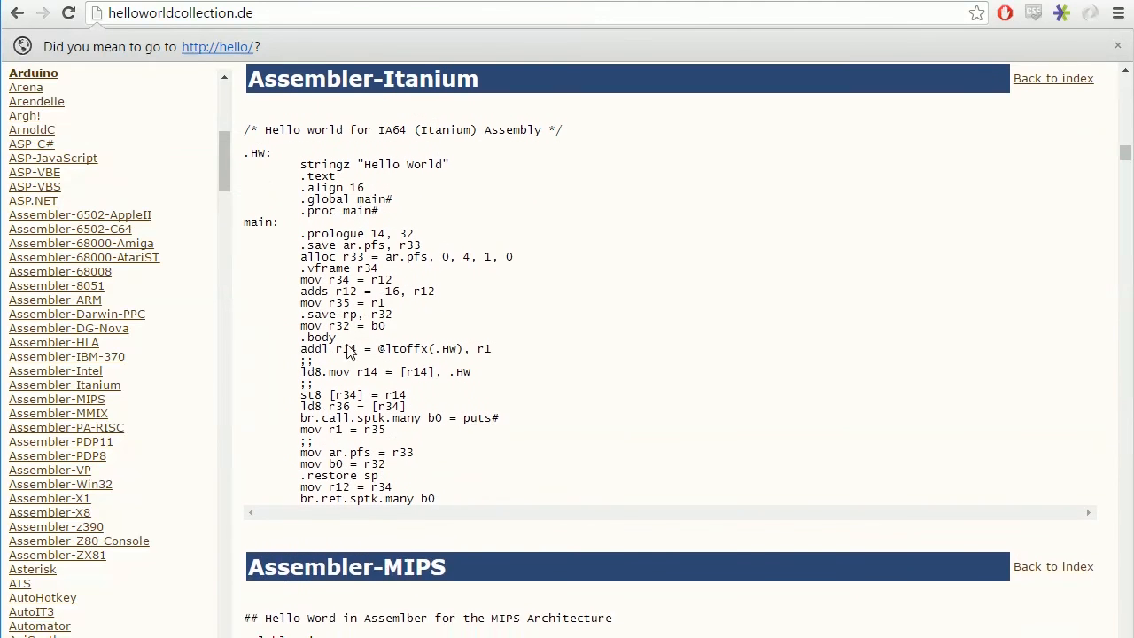
mouse_move(319, 209)
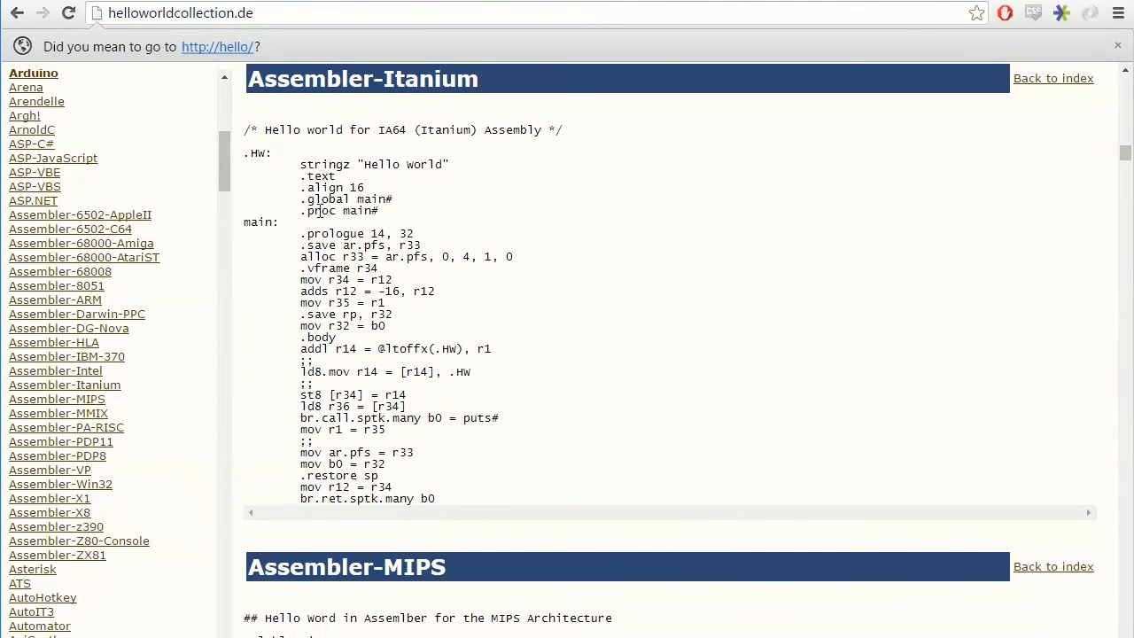
scroll(down, 3)
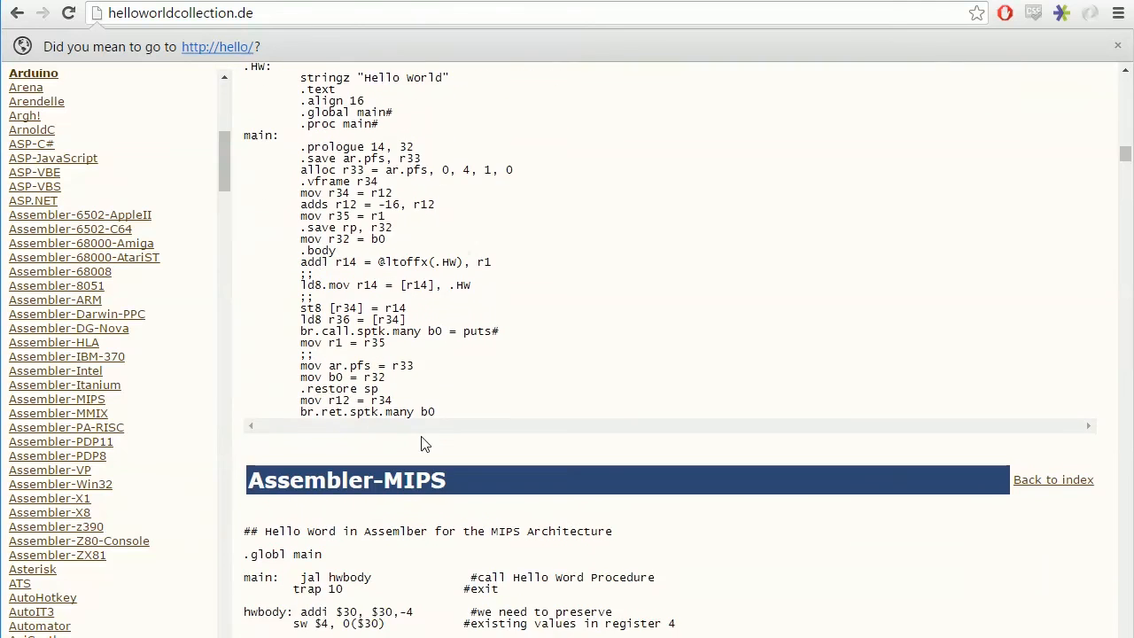
scroll(down, 3)
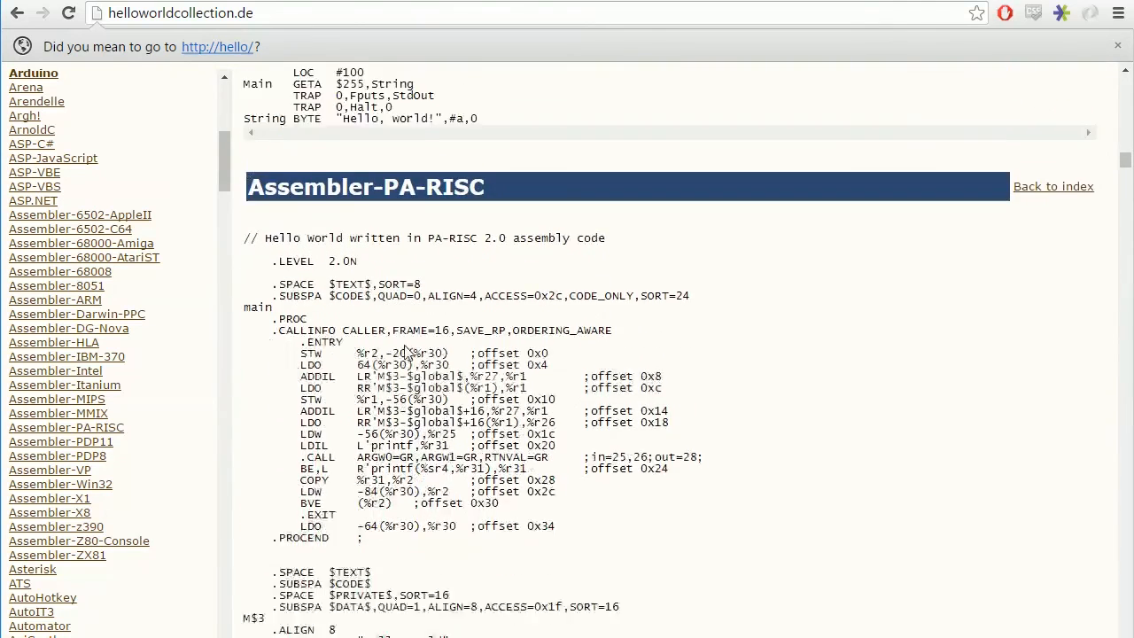
scroll(down, 3)
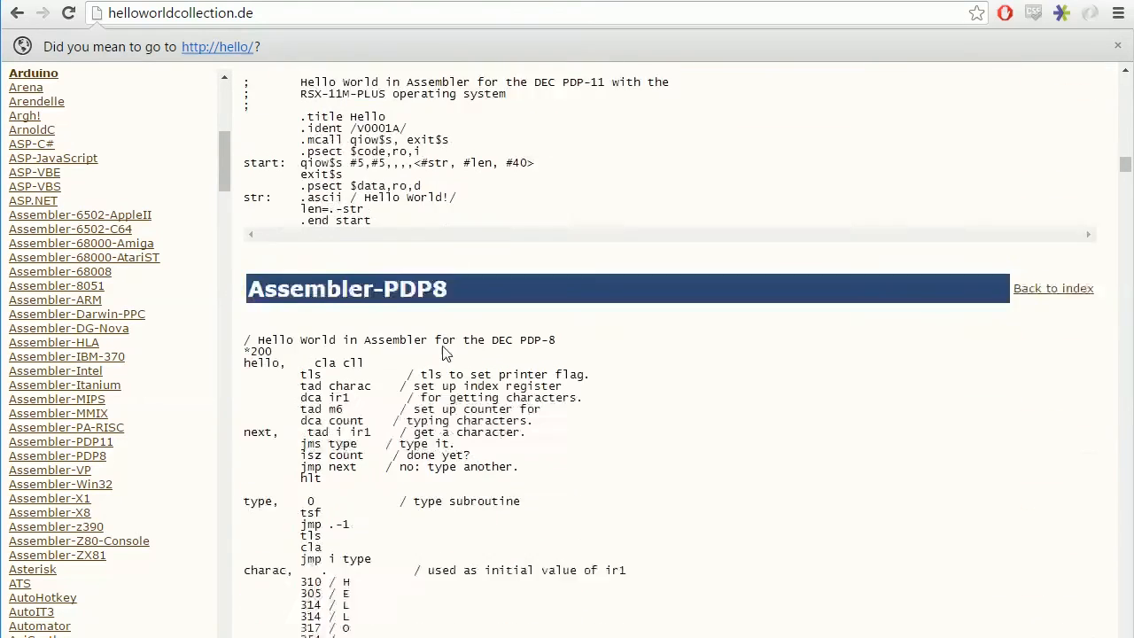
scroll(down, 3)
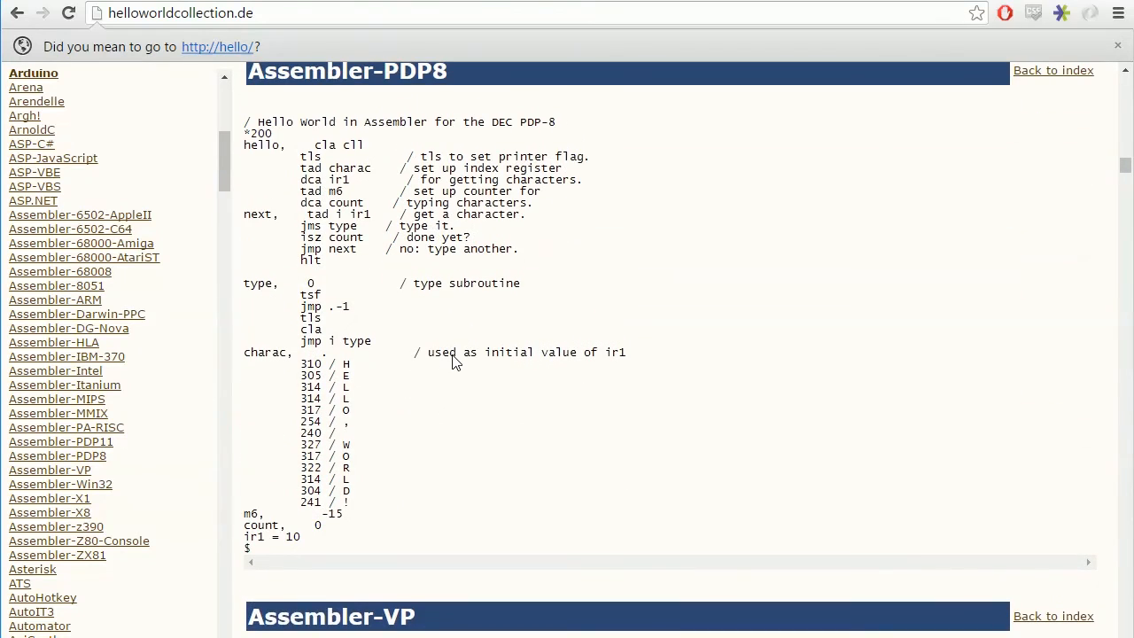
mouse_move(486, 351)
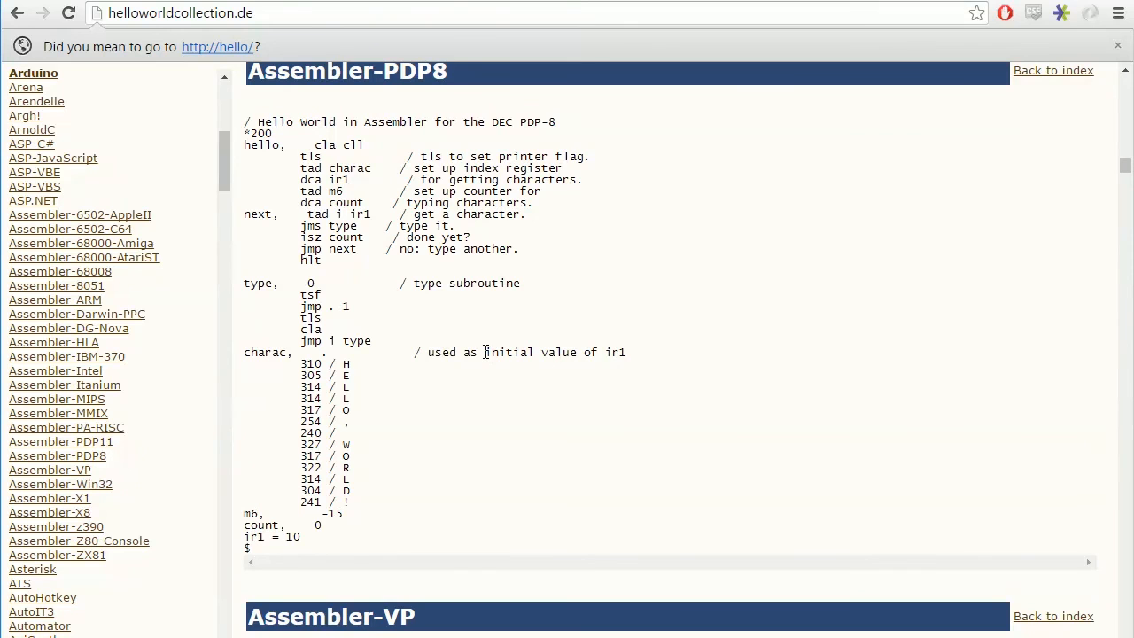
scroll(down, 3)
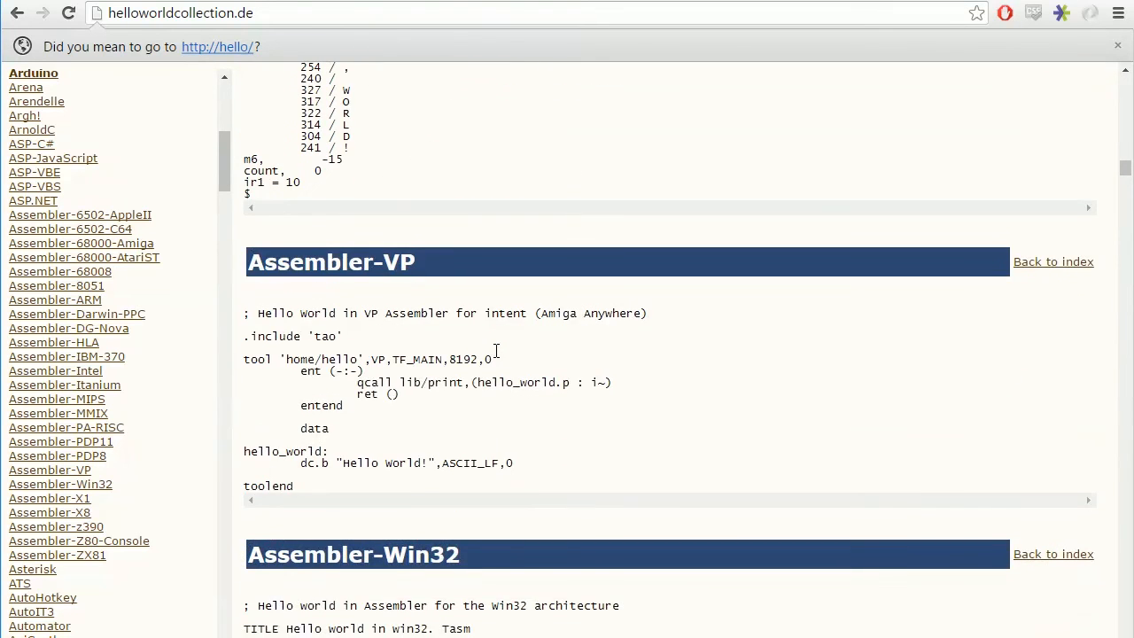